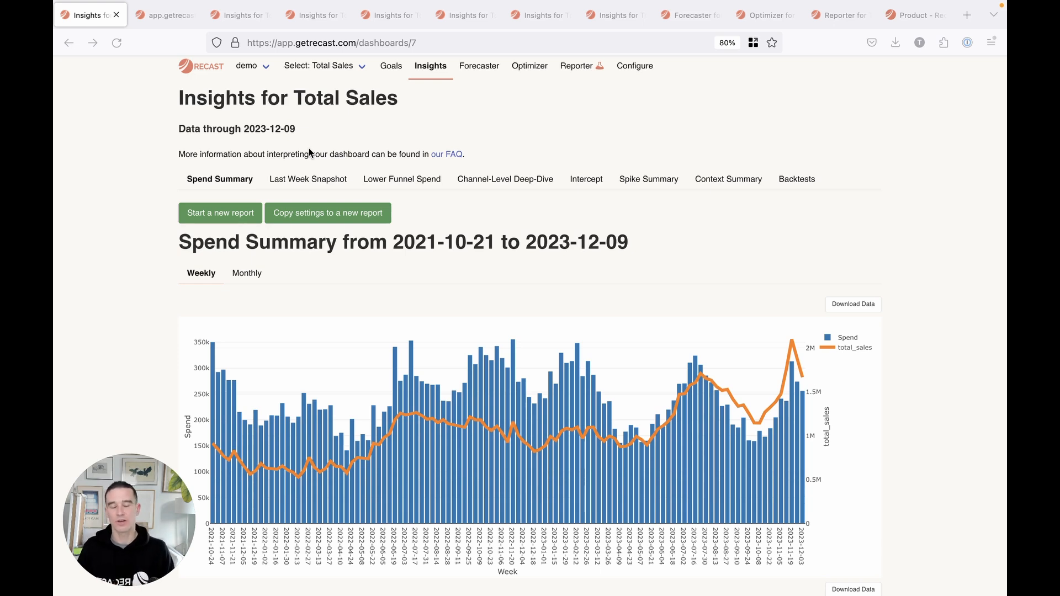
Open the Demo goal page with its 20.1M Total Sales target and 75% hit probability.
left_click(391, 66)
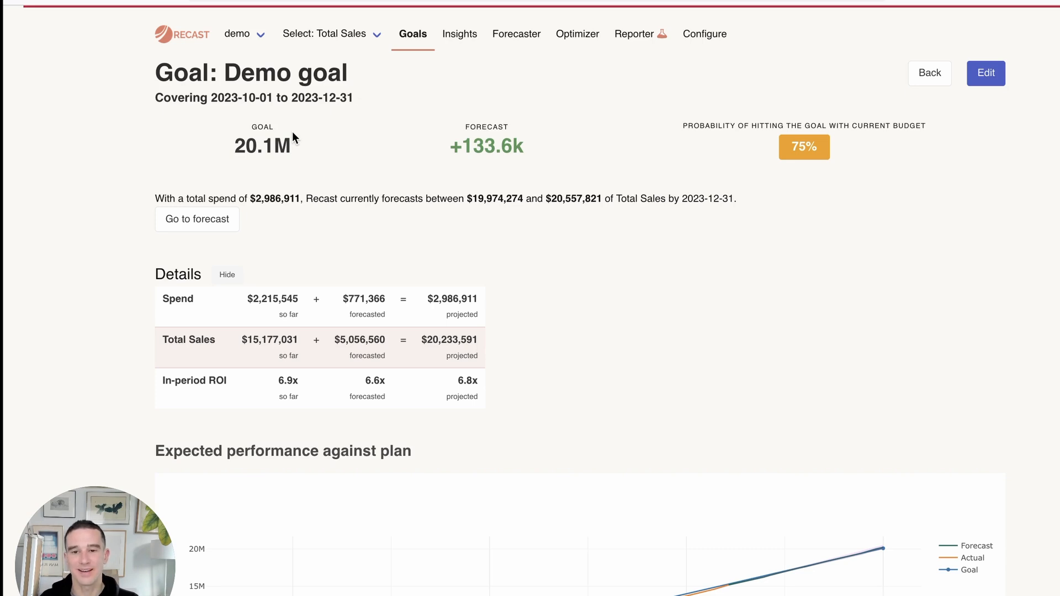
mouse_move(619, 161)
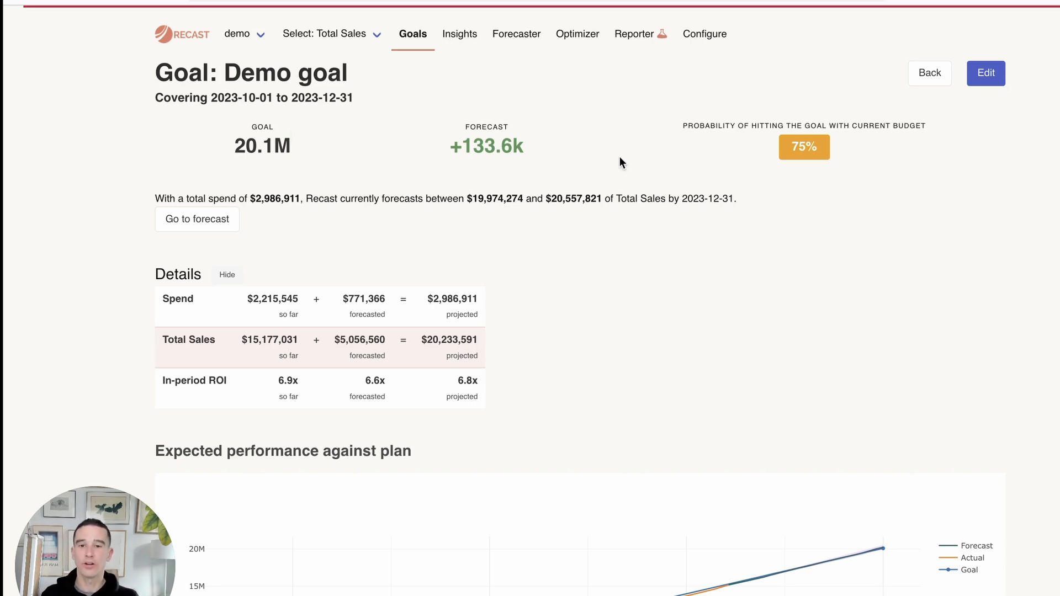
mouse_move(486, 176)
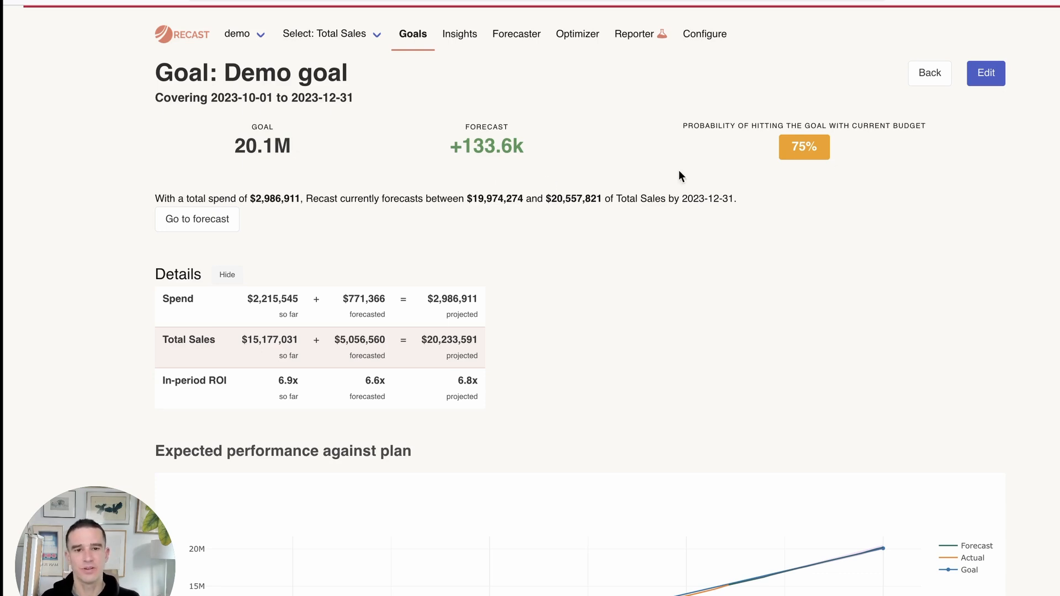
mouse_move(791, 153)
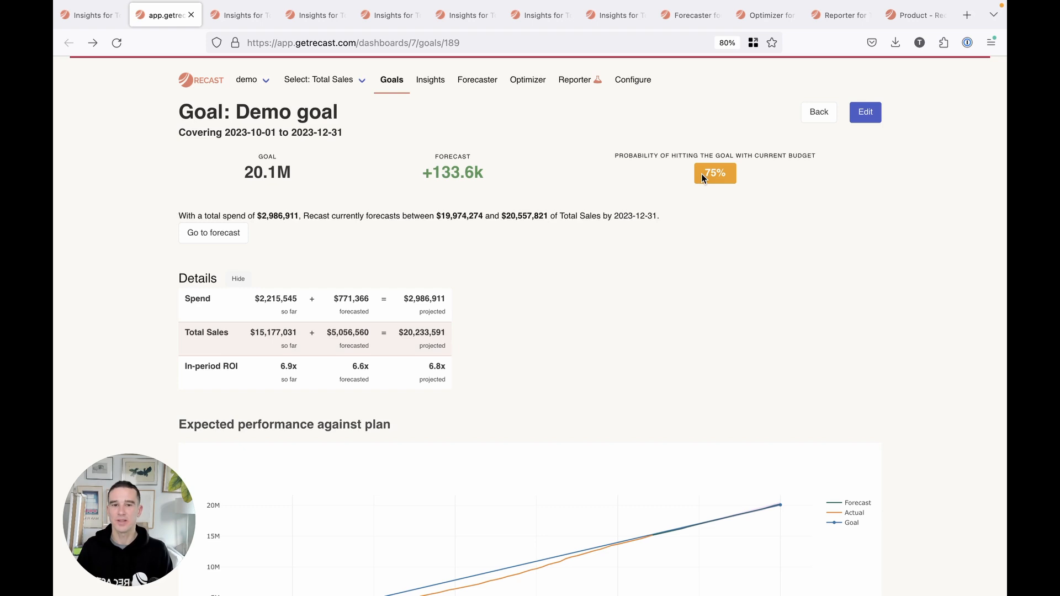
Compare the Conservative and Aggressive spend recommendations, ending on Aggressive at 98% probability.
scroll("down", 3)
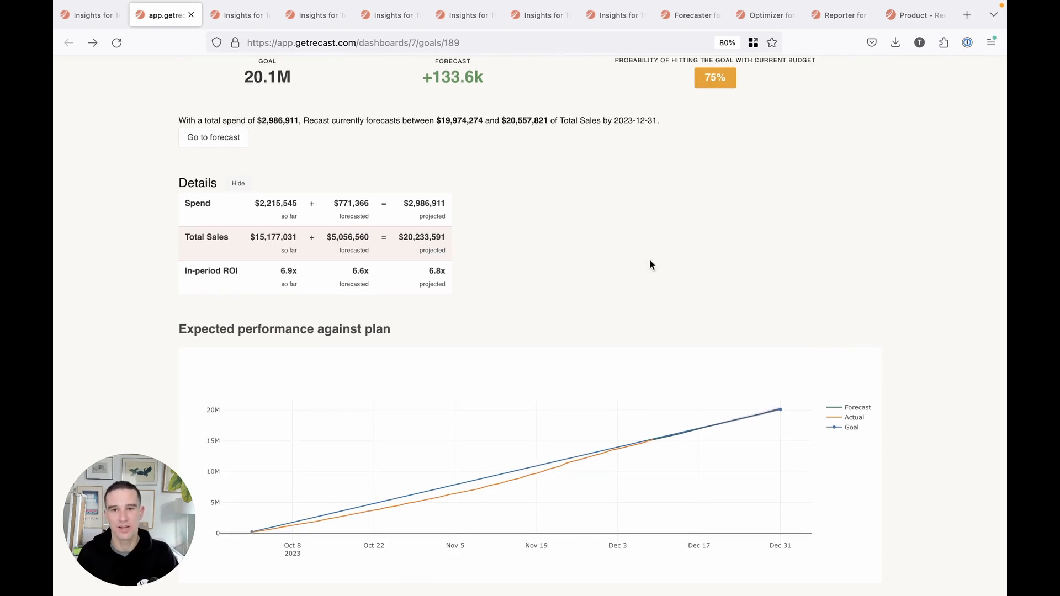
scroll("down", 3)
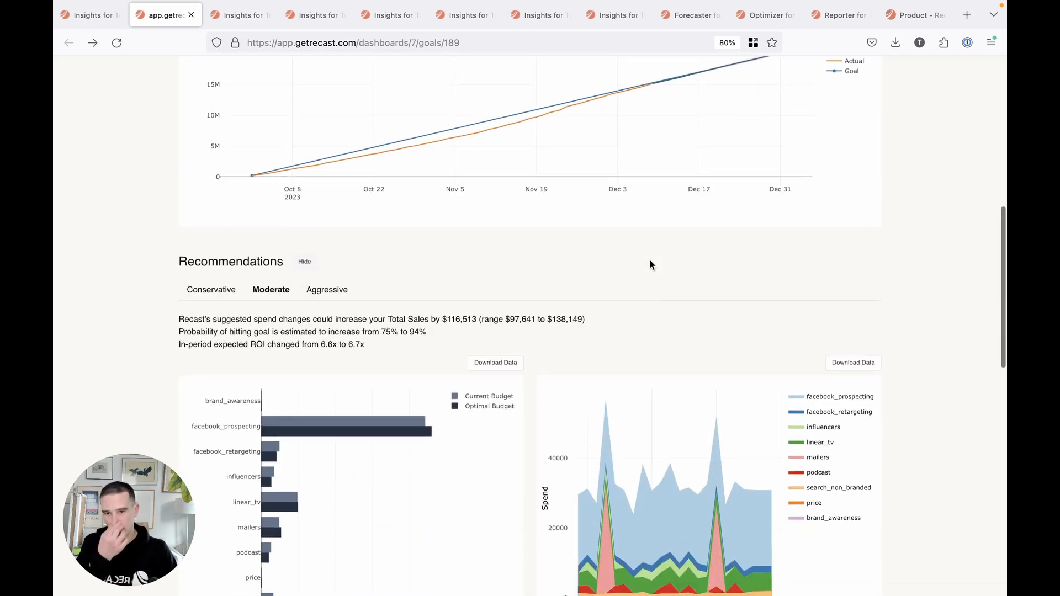
left_click(221, 215)
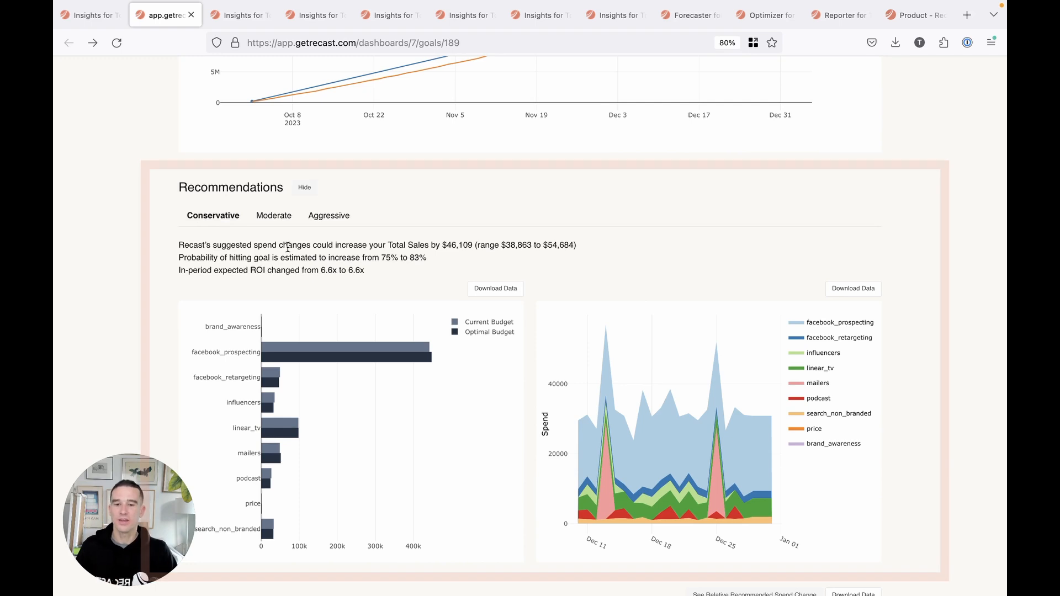
mouse_move(322, 255)
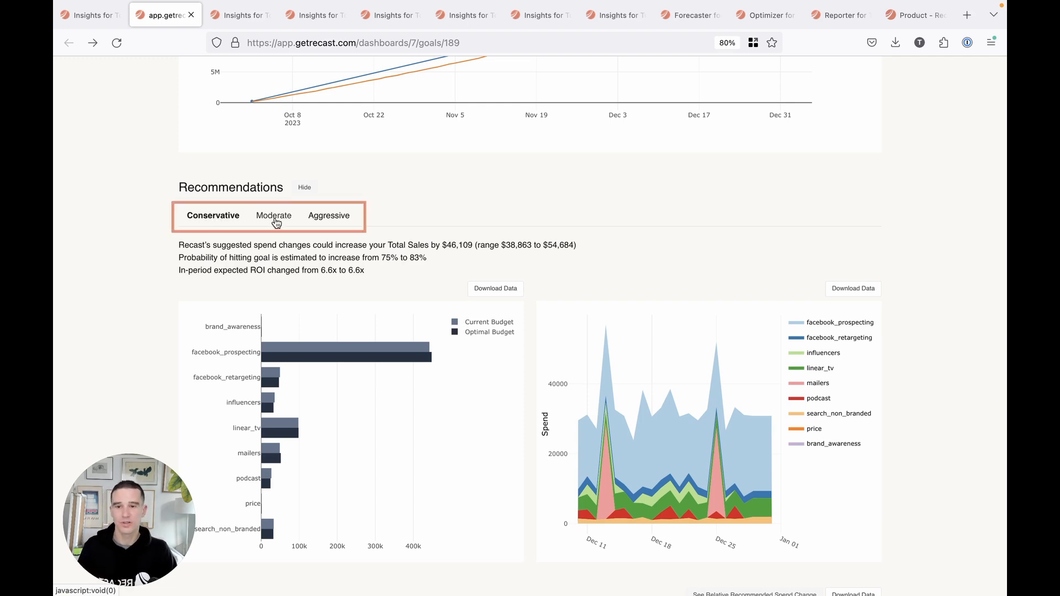
left_click(328, 215)
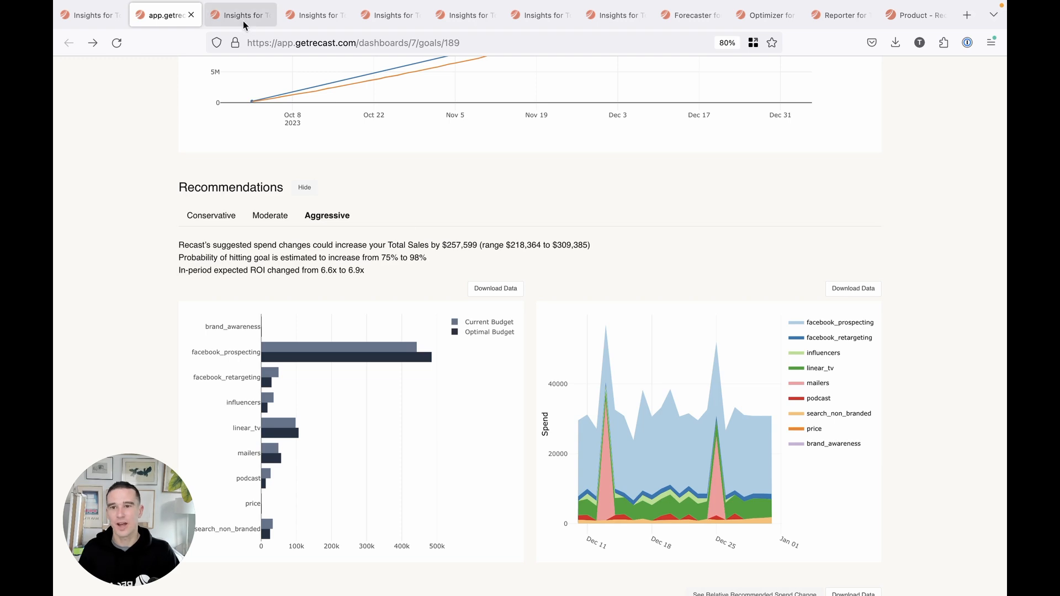
Switch to the Last Week Snapshot insights and view the waterfall plot totaling about $1.67M.
left_click(239, 15)
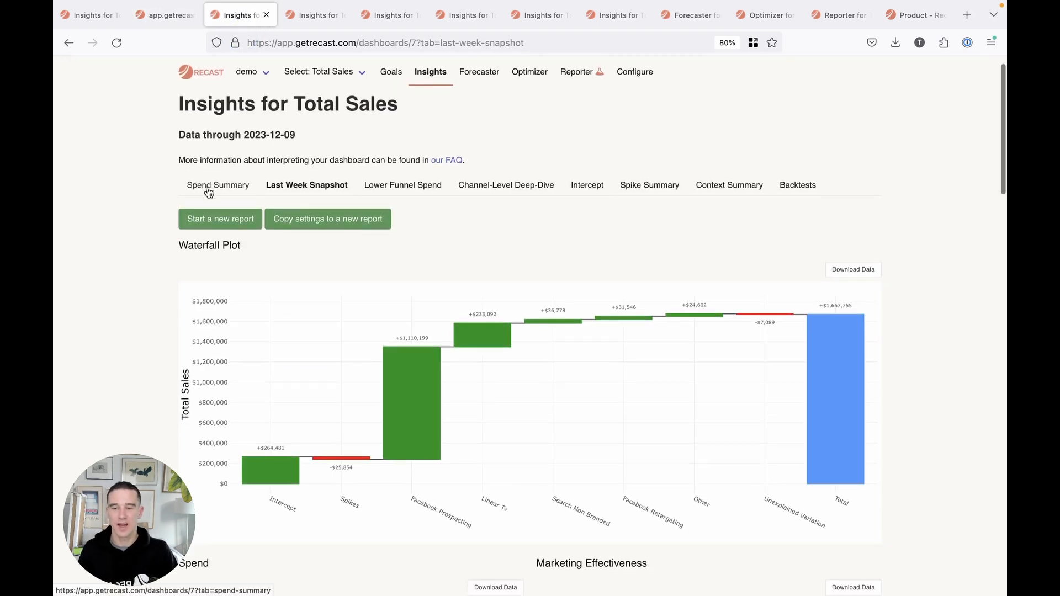
mouse_move(290, 181)
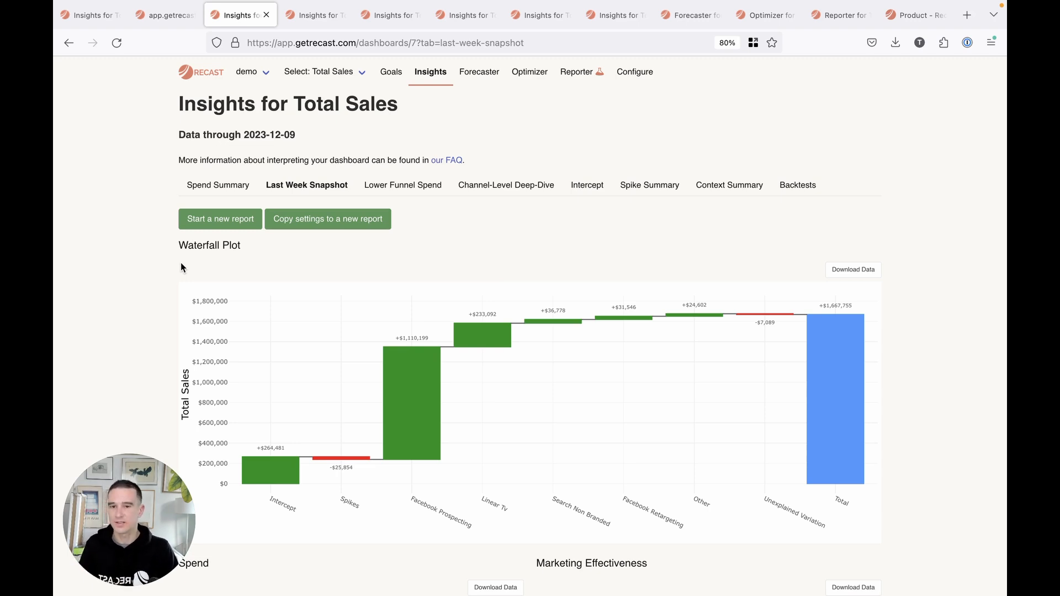
scroll("down", 3)
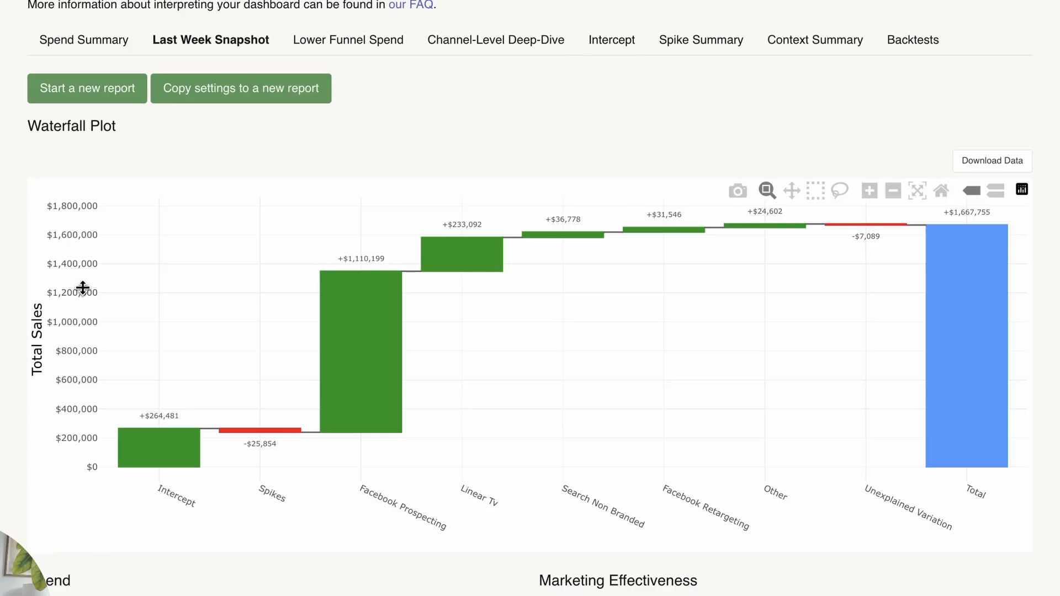
mouse_move(97, 320)
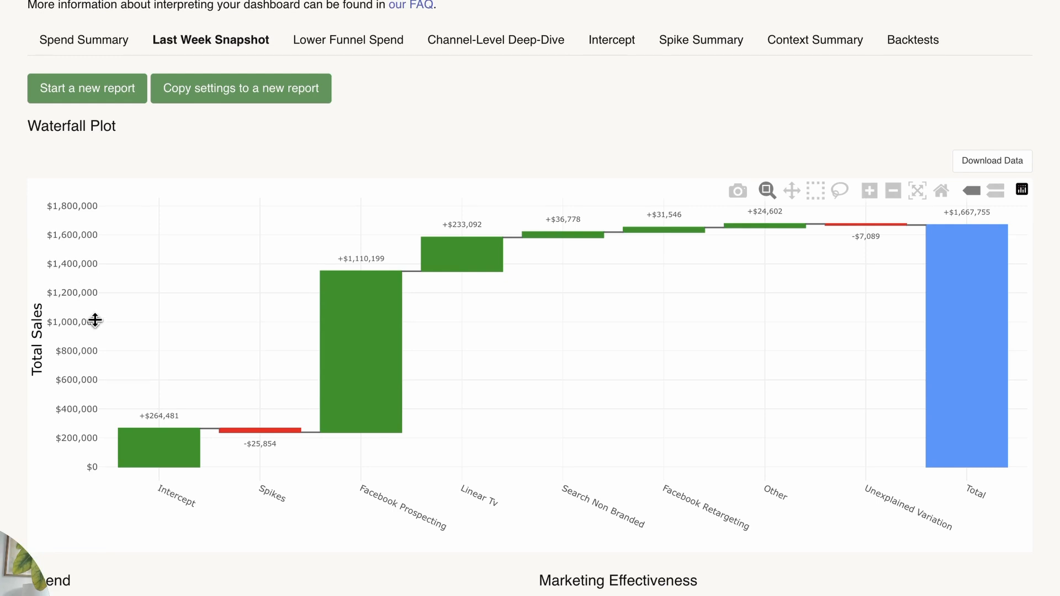
mouse_move(157, 449)
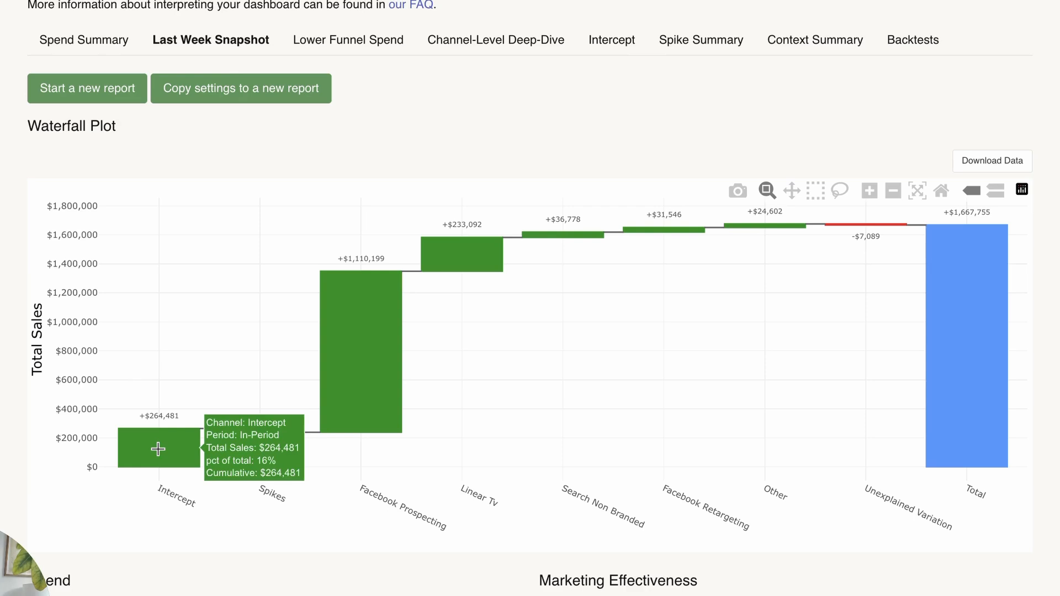
mouse_move(391, 399)
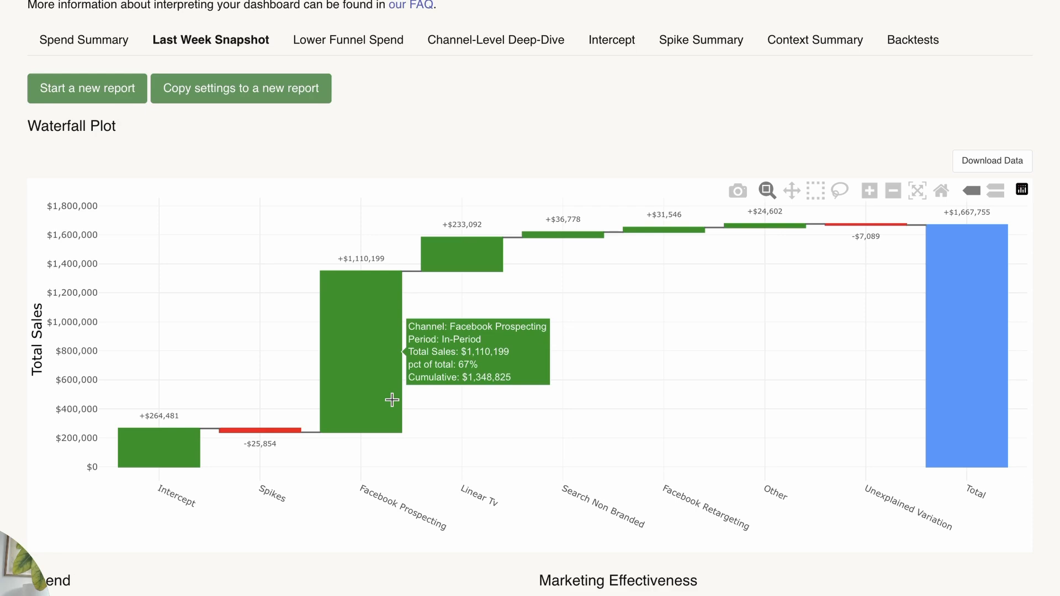
mouse_move(584, 408)
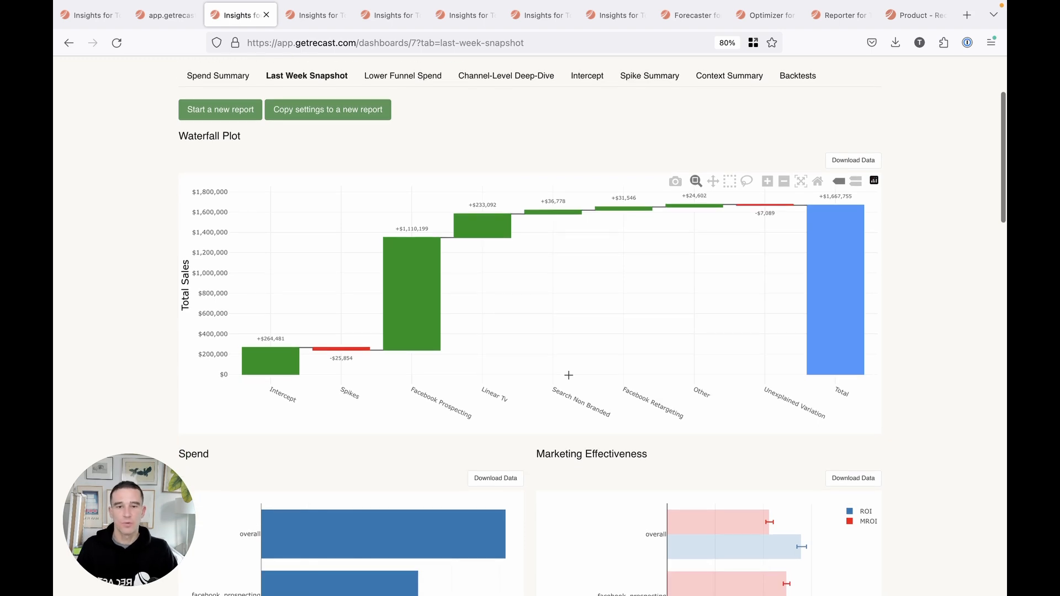
Scroll past the Spend, Marketing Effectiveness and Share of Spend vs. Effect charts to Shifted Impact.
scroll("down", 3)
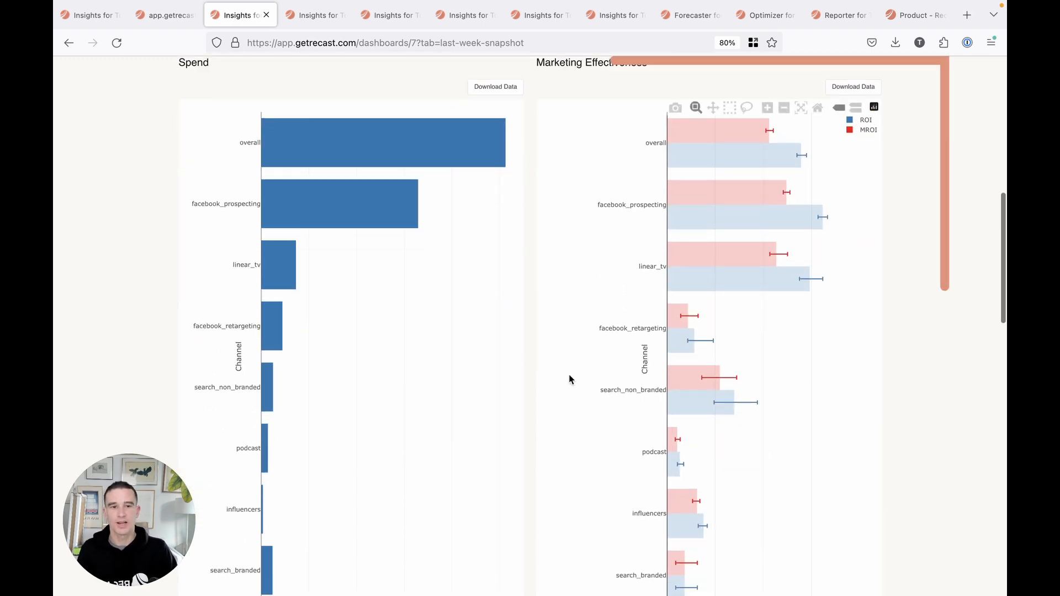
scroll("down", 3)
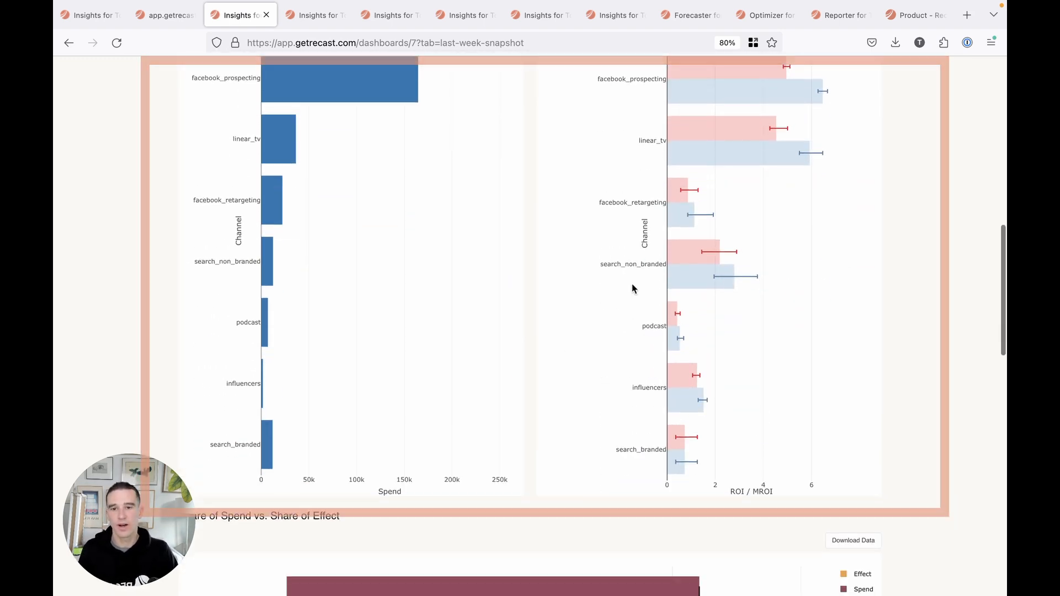
scroll("down", 3)
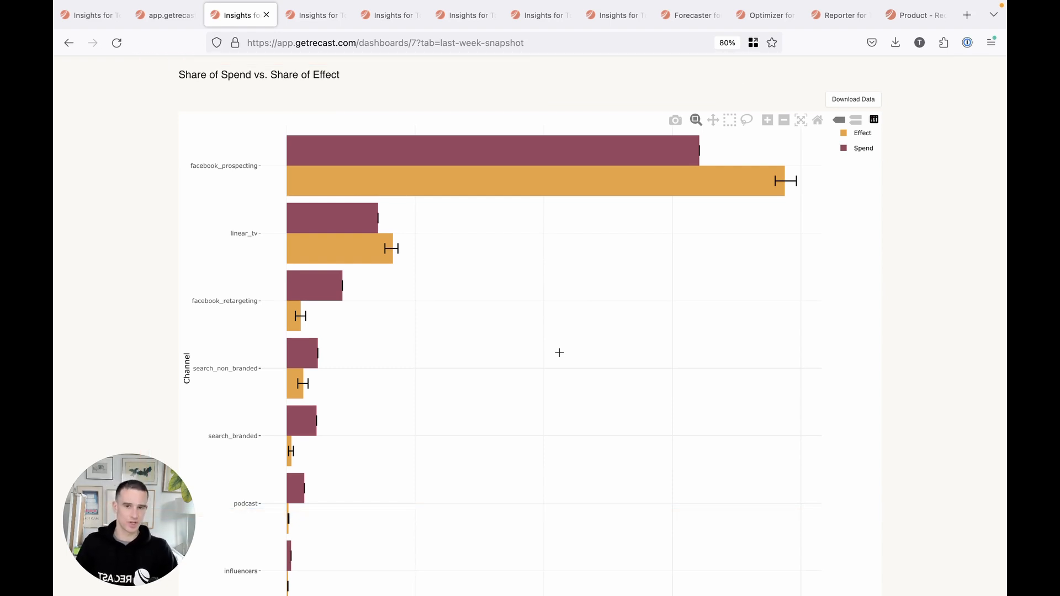
scroll("down", 3)
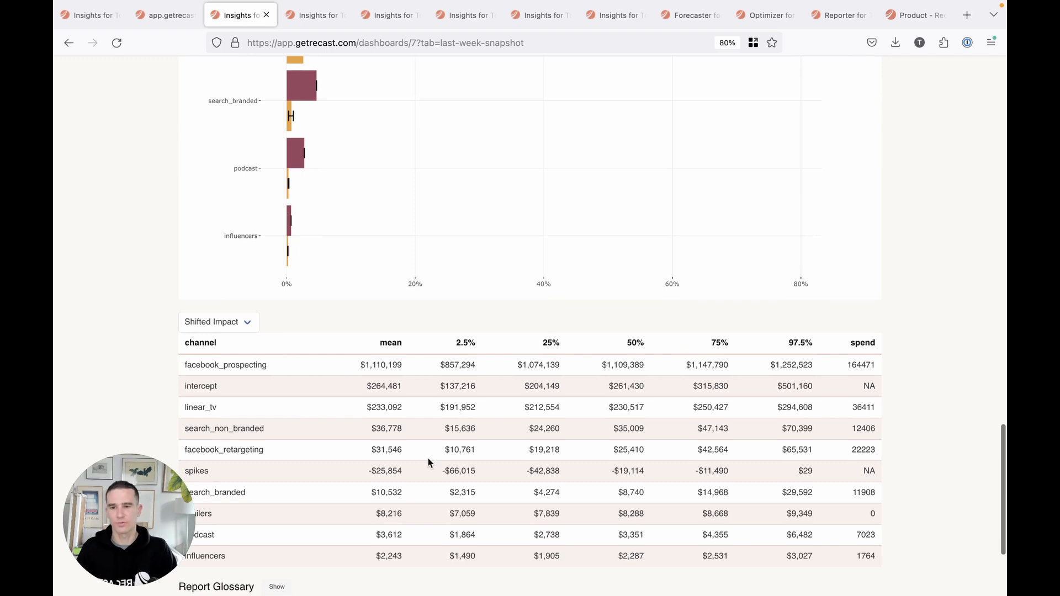
scroll("down", 3)
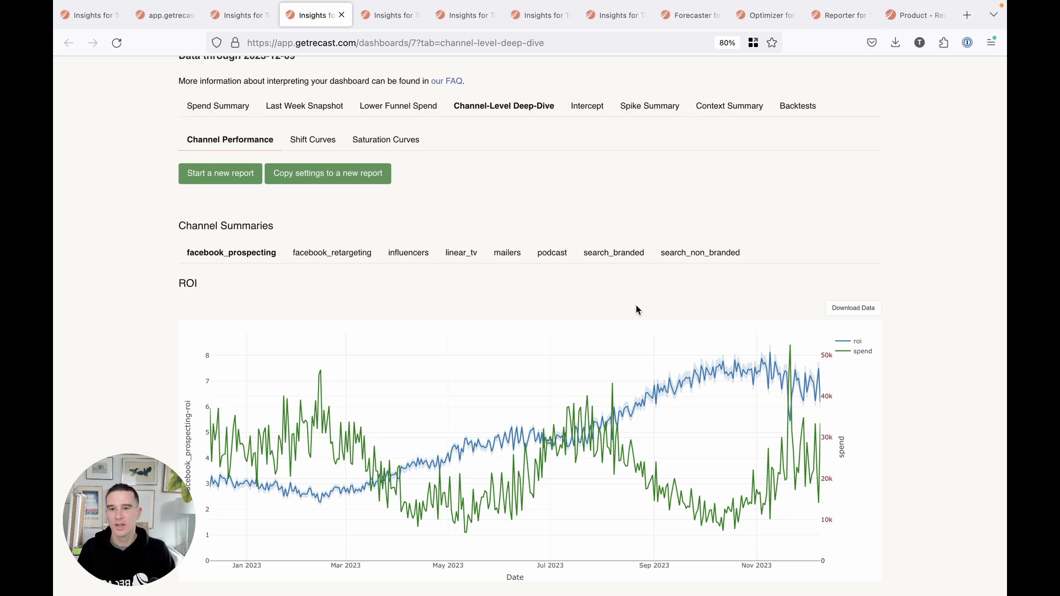
mouse_move(663, 335)
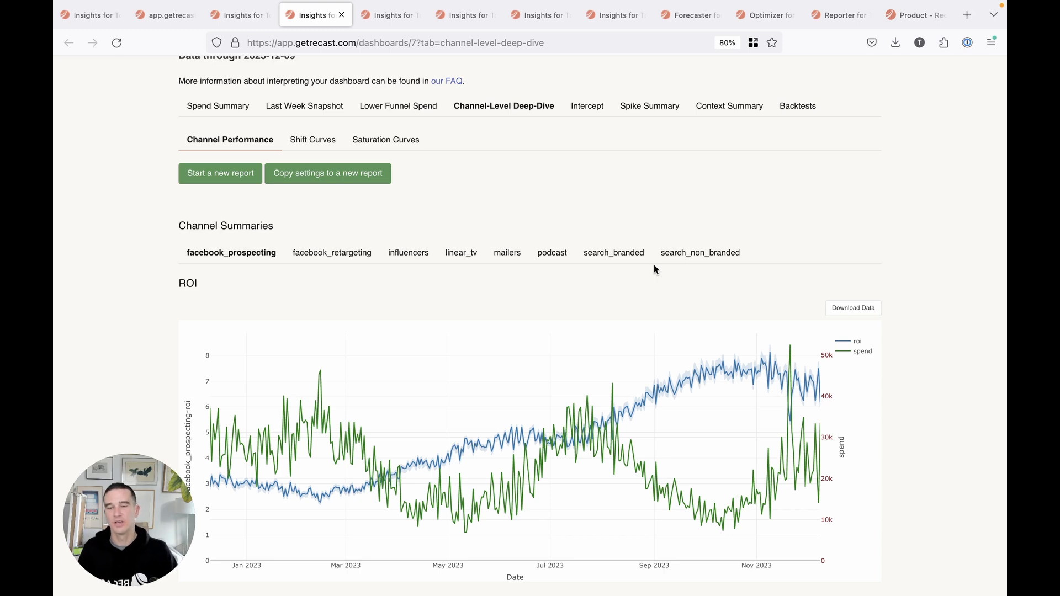
Show the combined Shift Curves plot of percent of impact over time per channel.
left_click(313, 139)
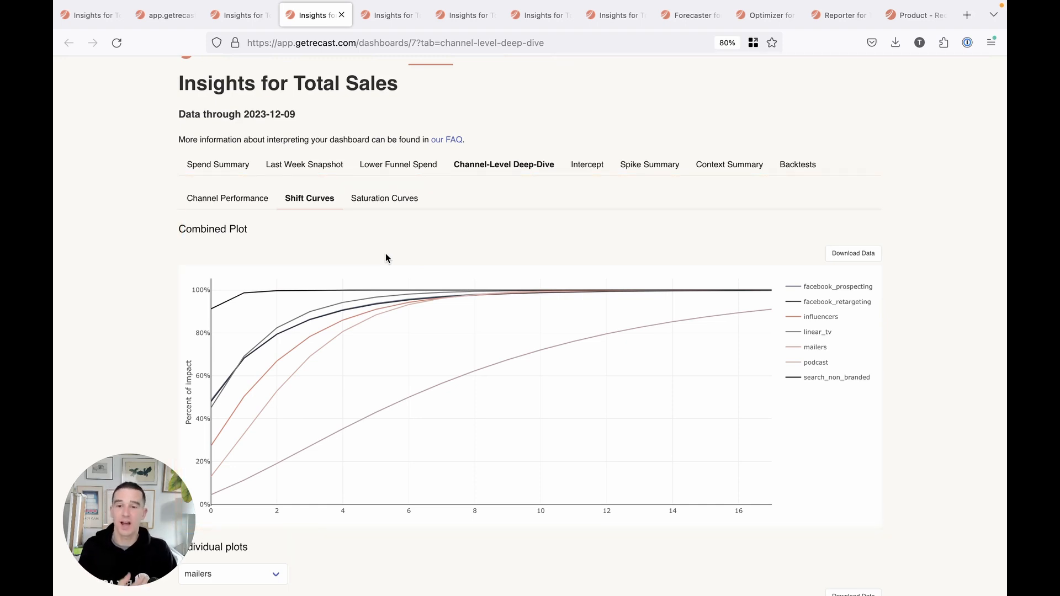
Open Saturation Curves and change the plotted metric from Impact to ROI.
left_click(384, 198)
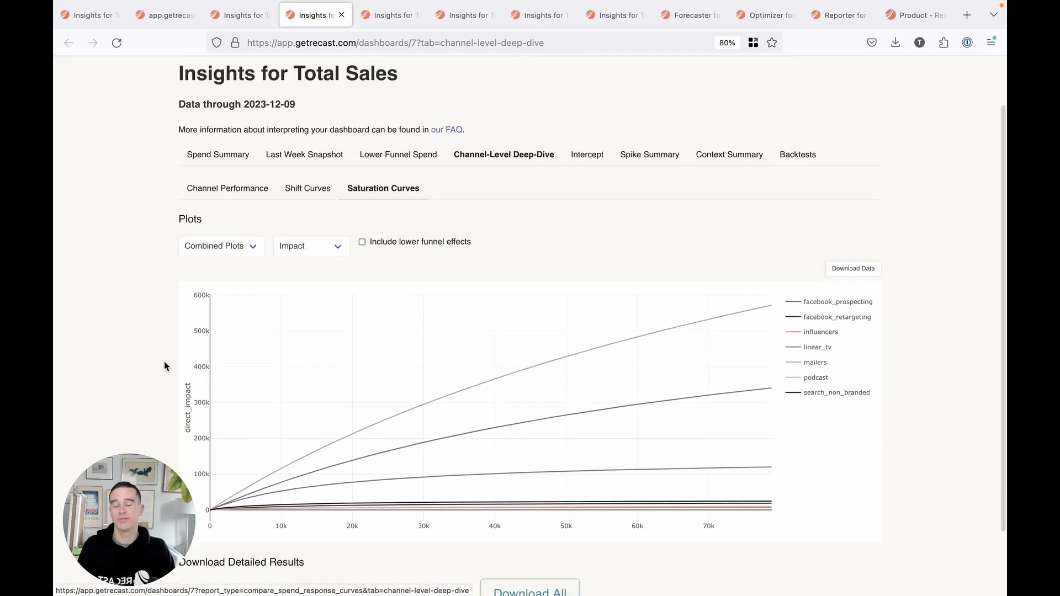
scroll("down", 3)
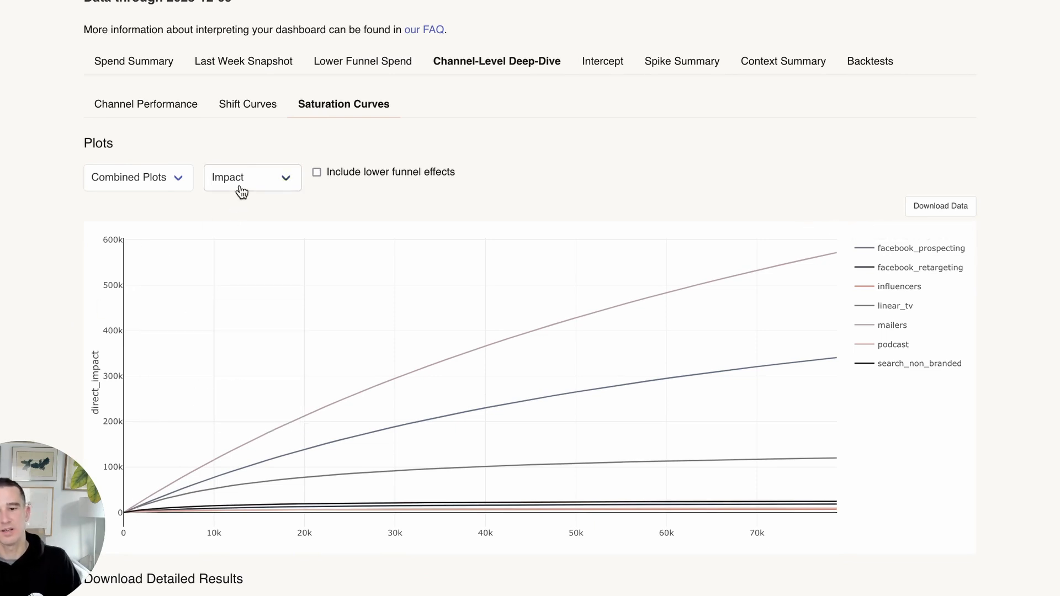
left_click(252, 177)
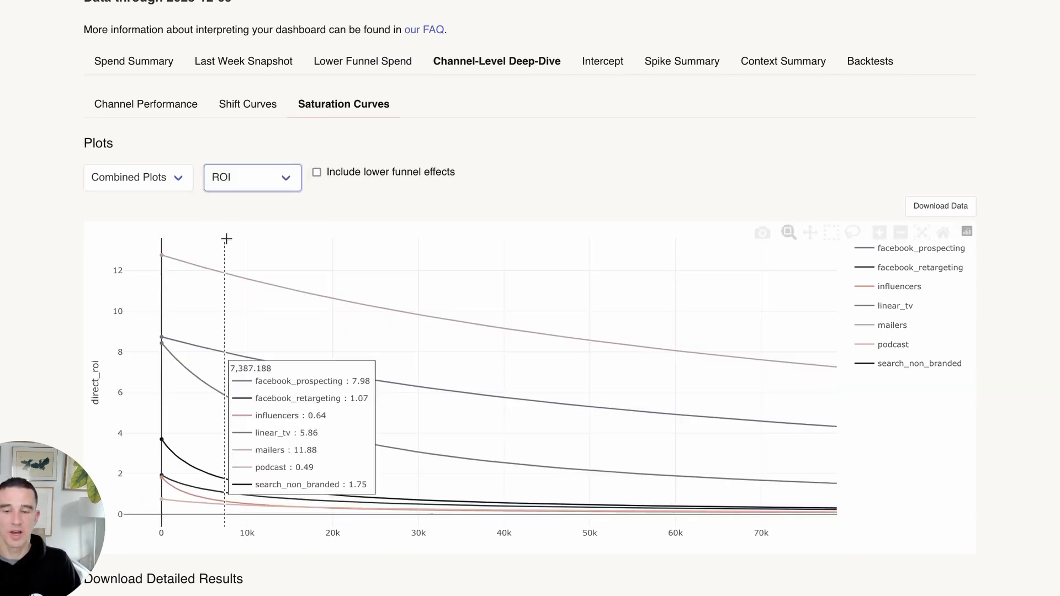
left_click(252, 177)
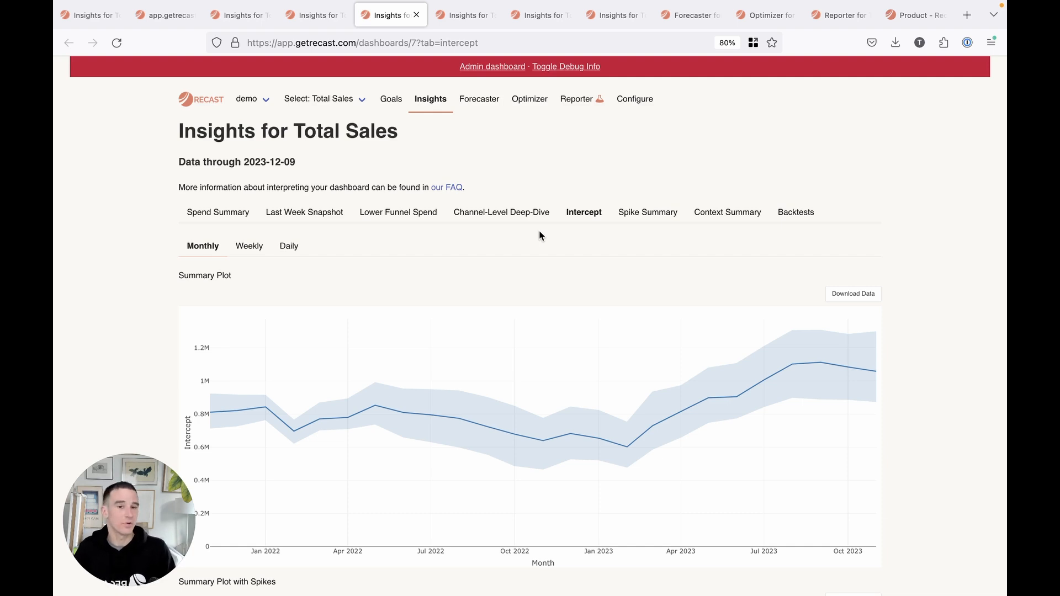
mouse_move(573, 291)
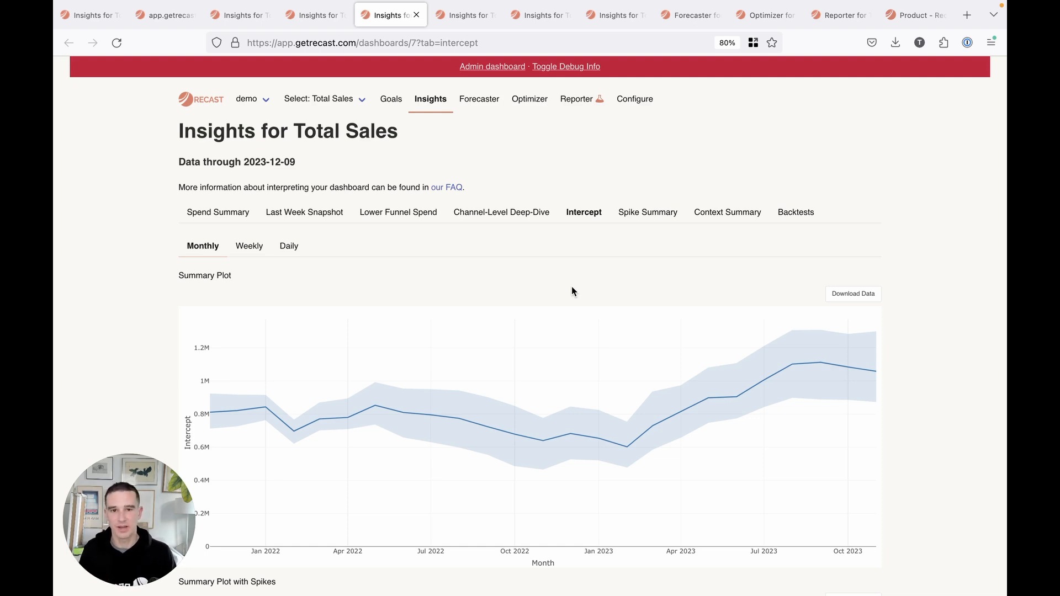
Switch to the Intercept tab's Monthly summary plot for Total Sales.
left_click(647, 212)
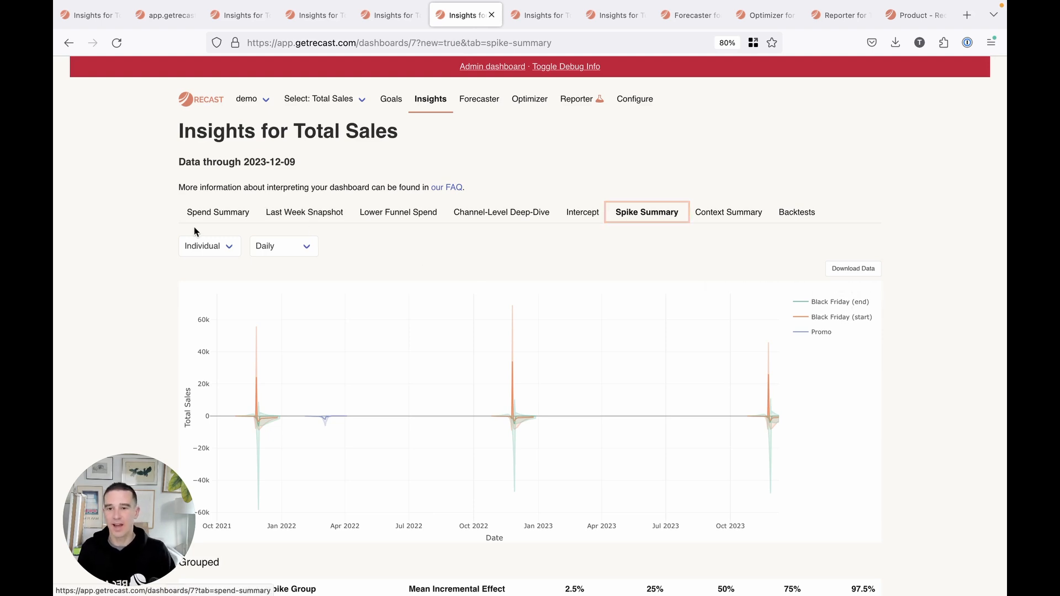
Change the Spike Summary from Individual to Grouped view by days from spike center.
left_click(209, 246)
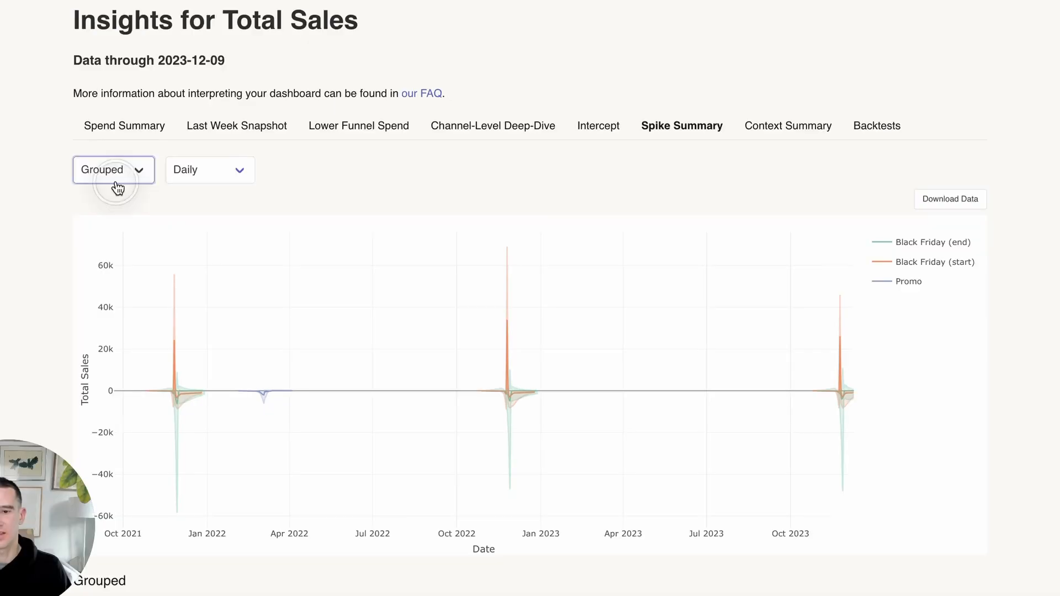
left_click(934, 261)
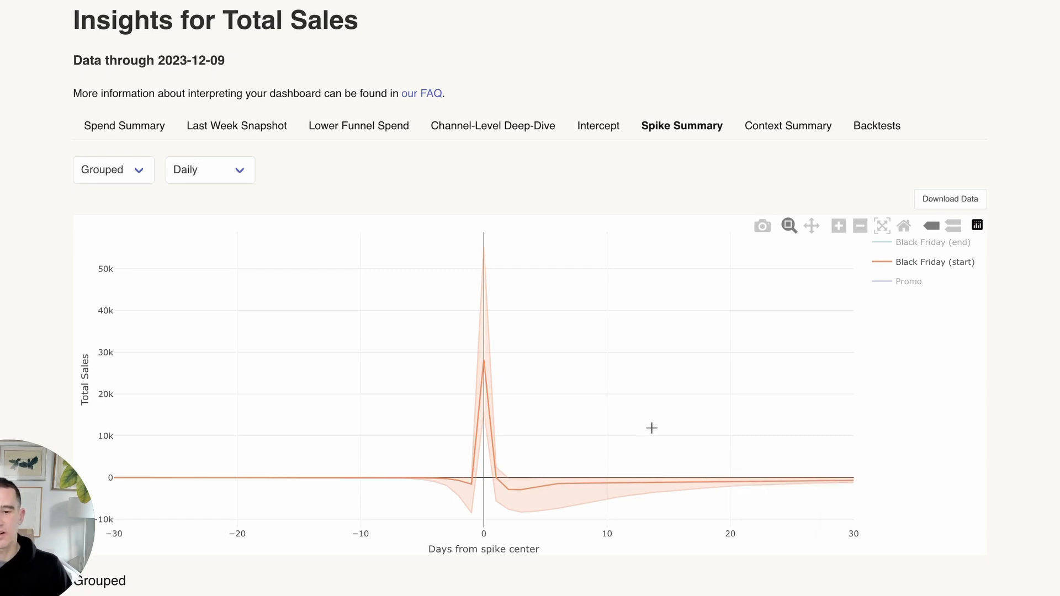
mouse_move(657, 423)
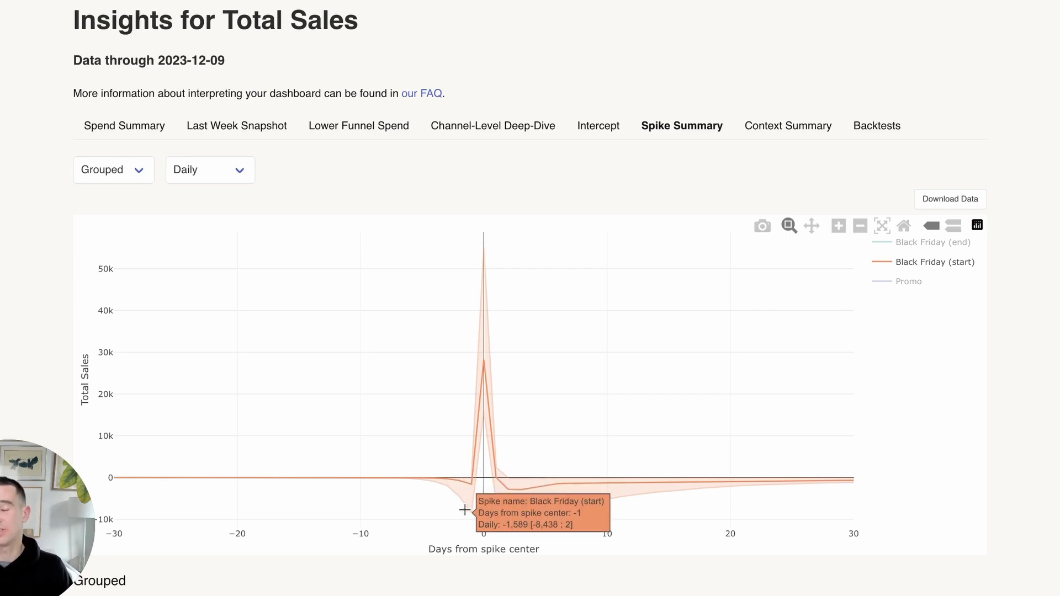
mouse_move(582, 519)
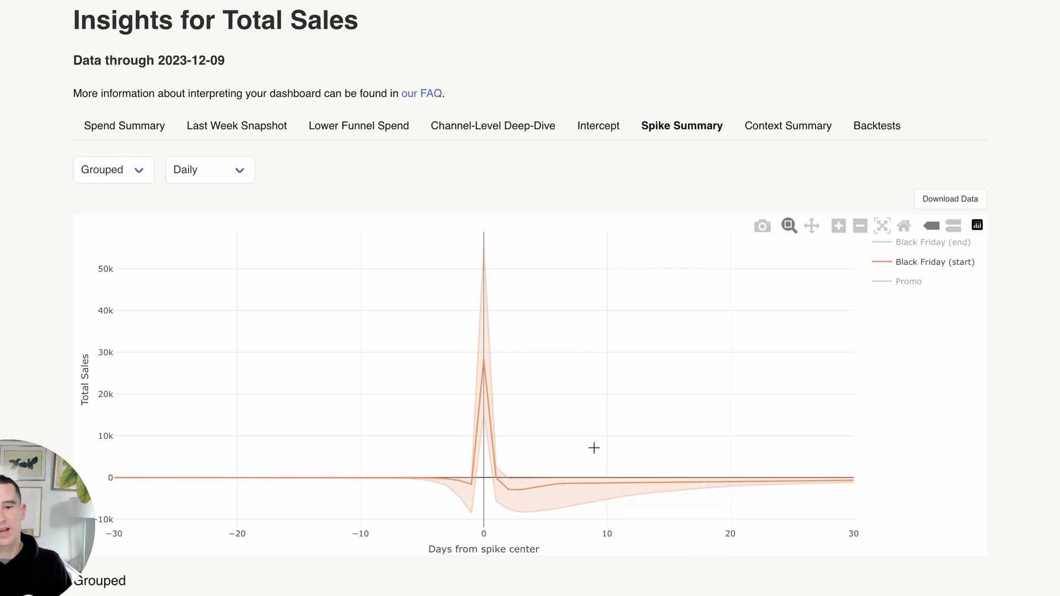
mouse_move(587, 433)
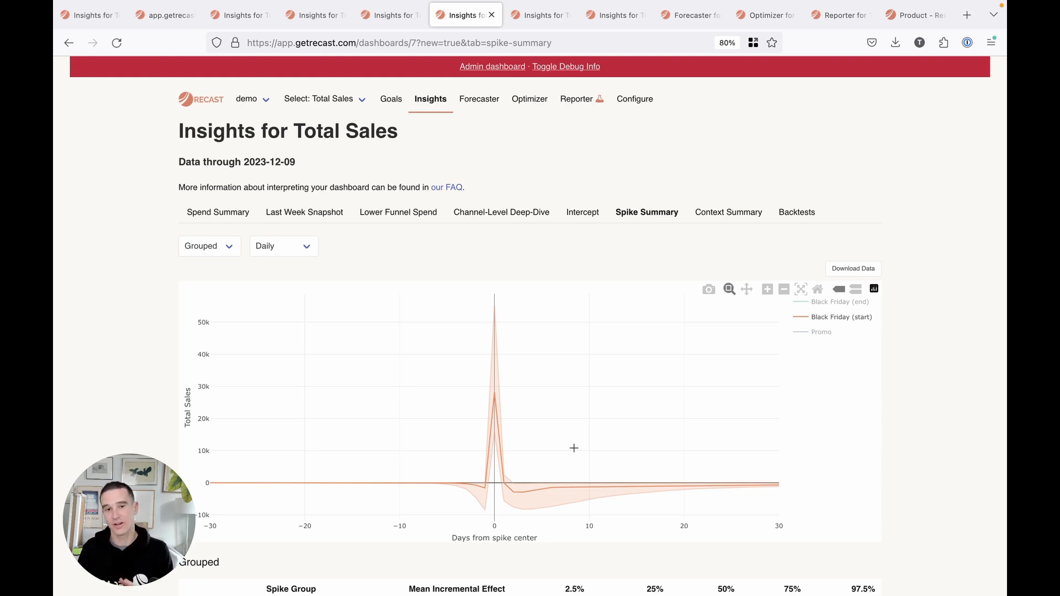
Open Context Summary and scroll to the Price and Brand Awareness effects chart.
left_click(728, 212)
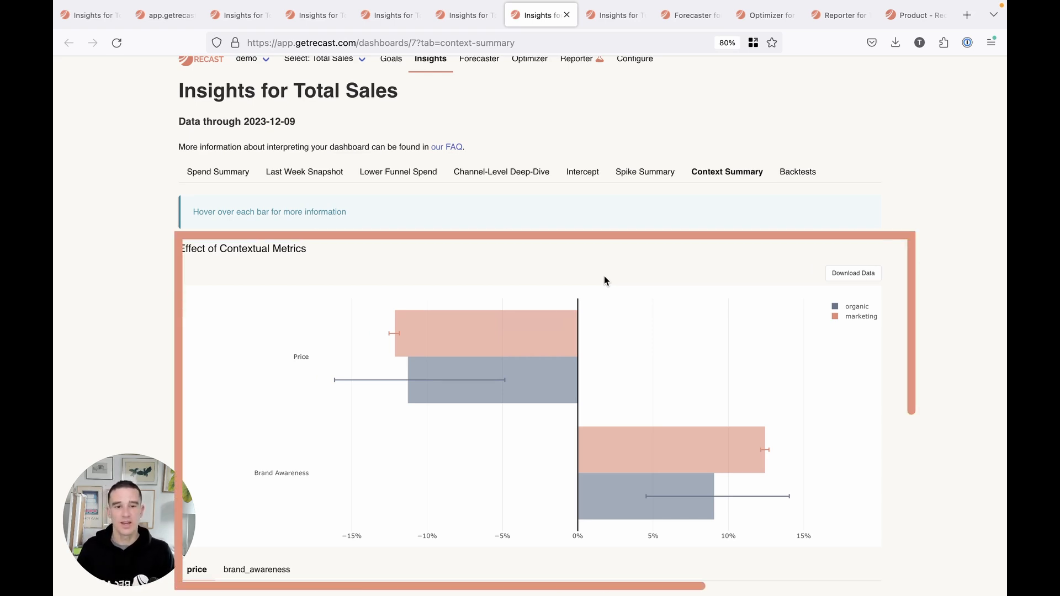
scroll("down", 3)
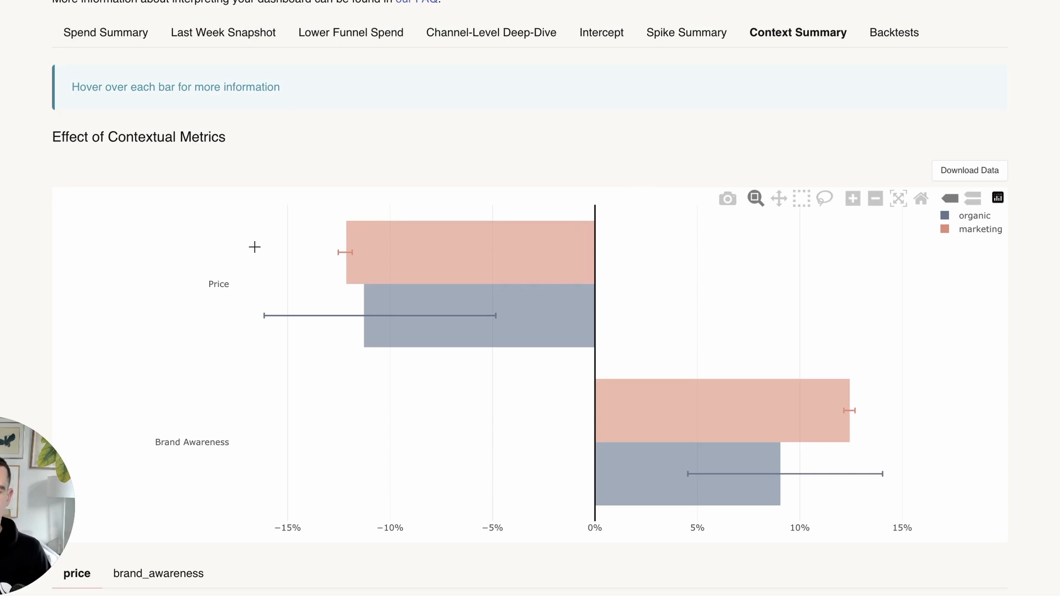
mouse_move(299, 440)
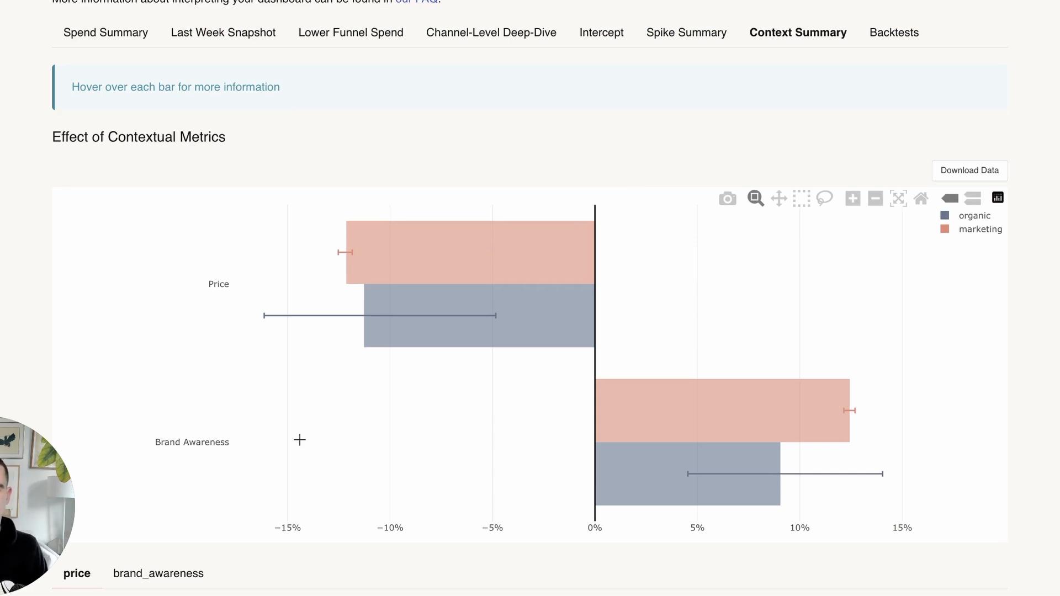
mouse_move(561, 418)
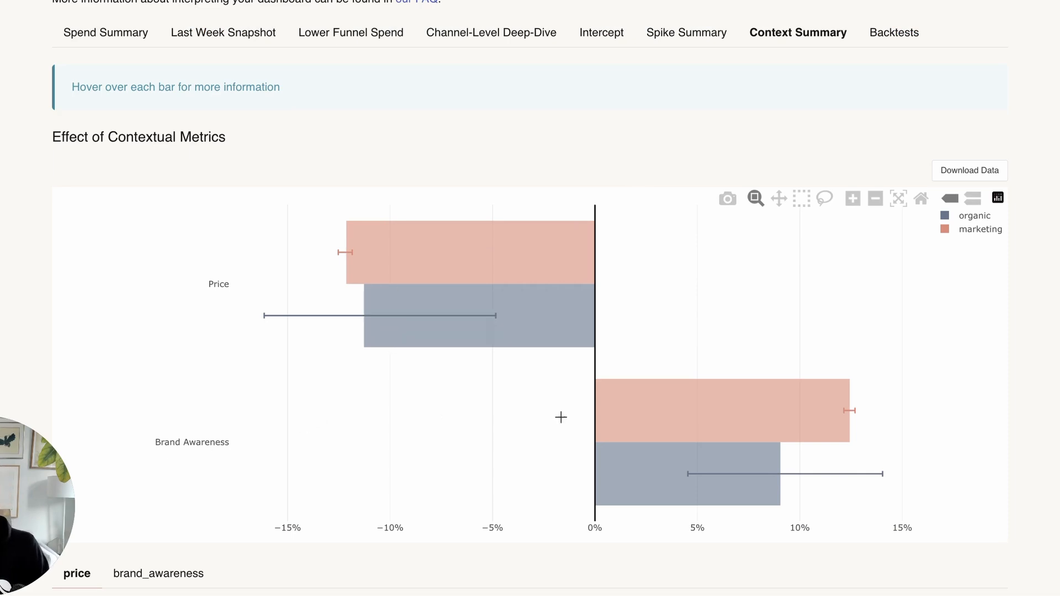
mouse_move(845, 347)
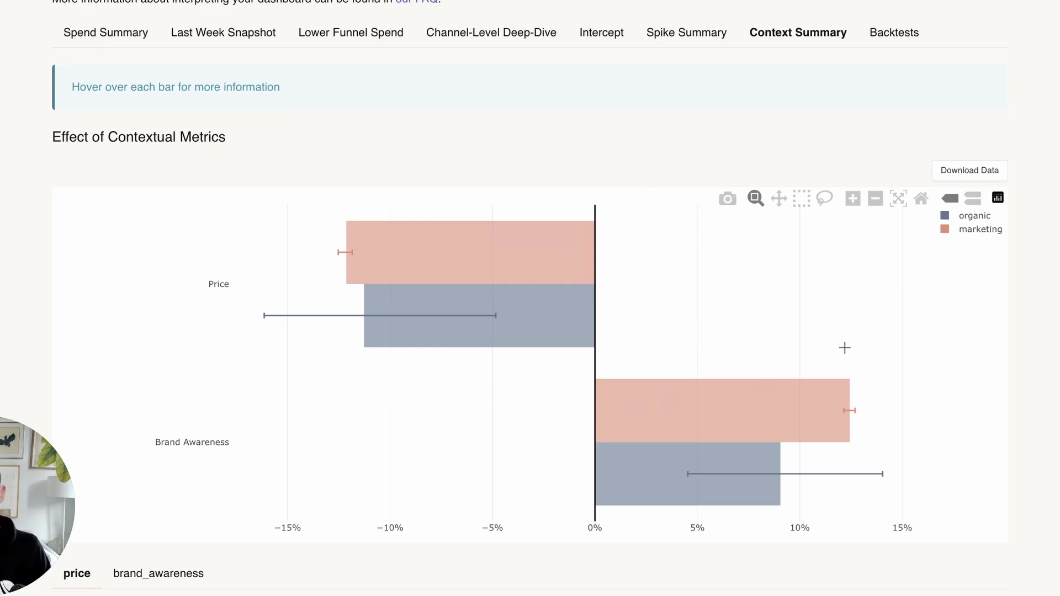
scroll("down", 3)
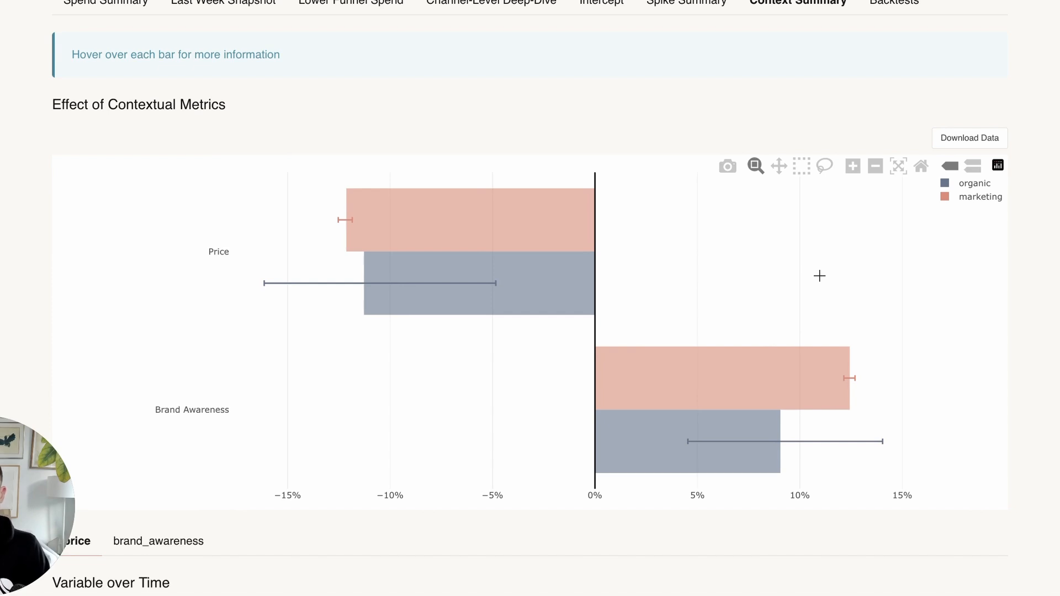
Scroll through the Variable over Time and Effect over Time charts for Brand Awareness.
scroll("down", 3)
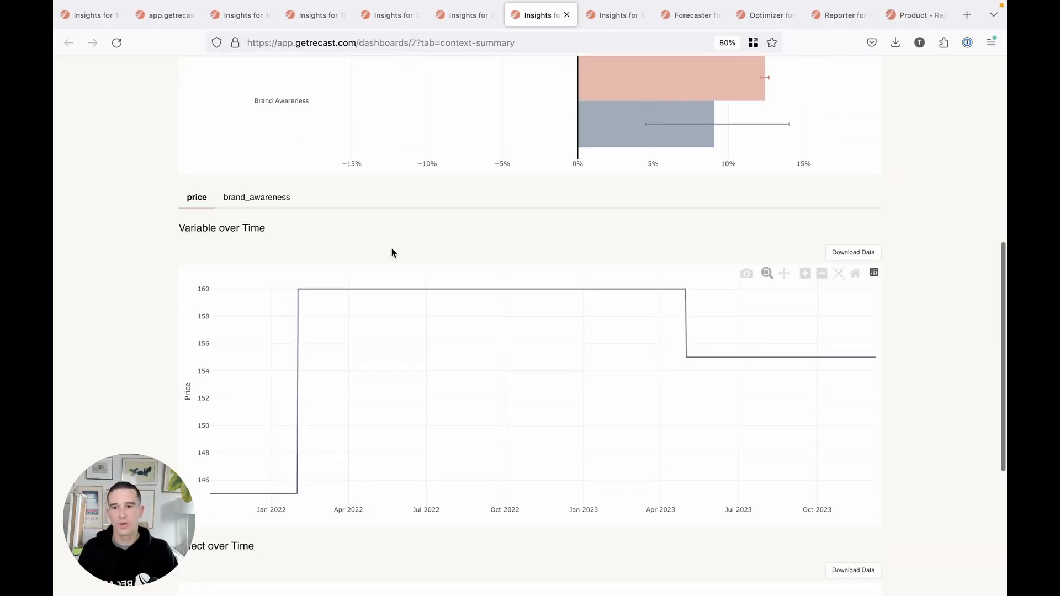
scroll("down", 3)
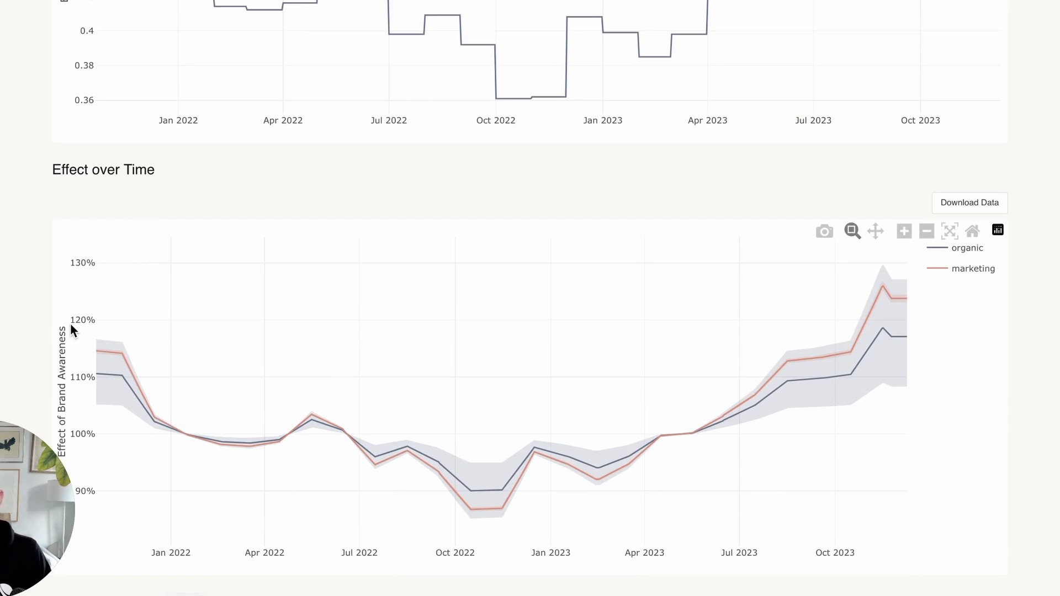
mouse_move(147, 384)
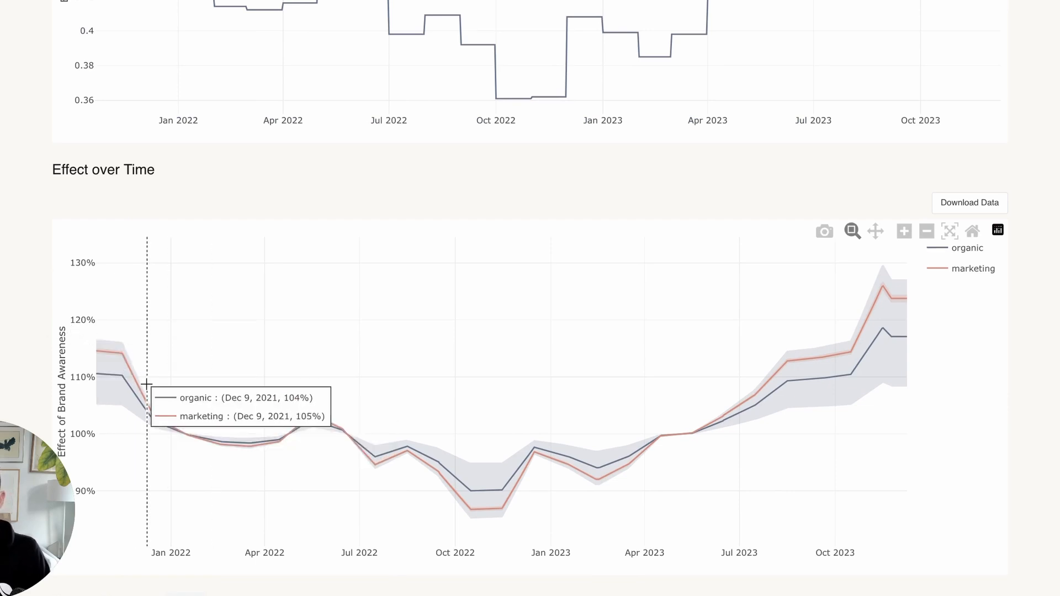
mouse_move(807, 323)
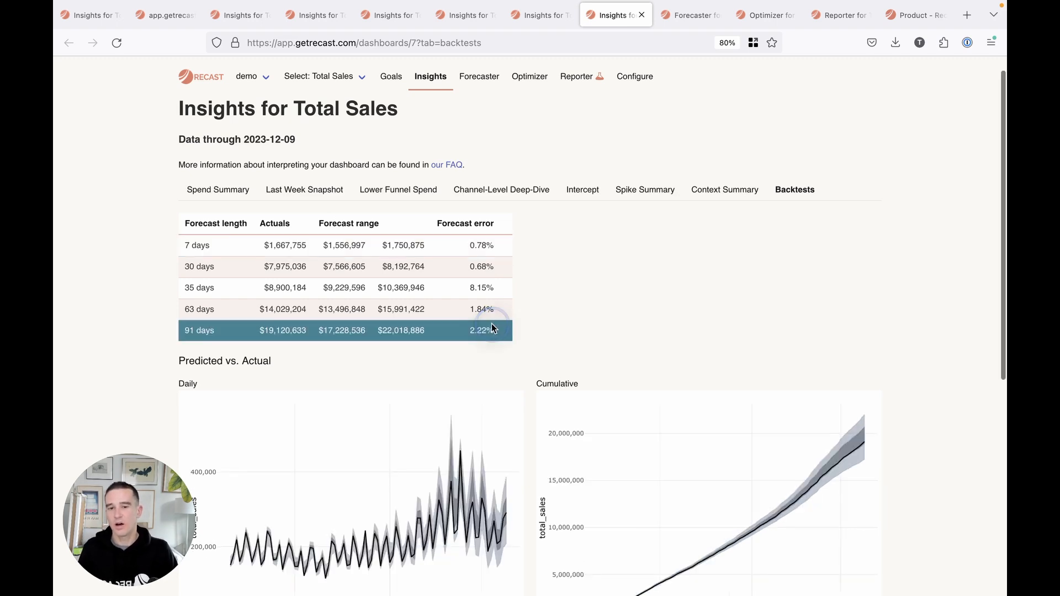
Select the 35-day backtest row and scroll through its Predicted vs. Actual sales charts.
left_click(198, 287)
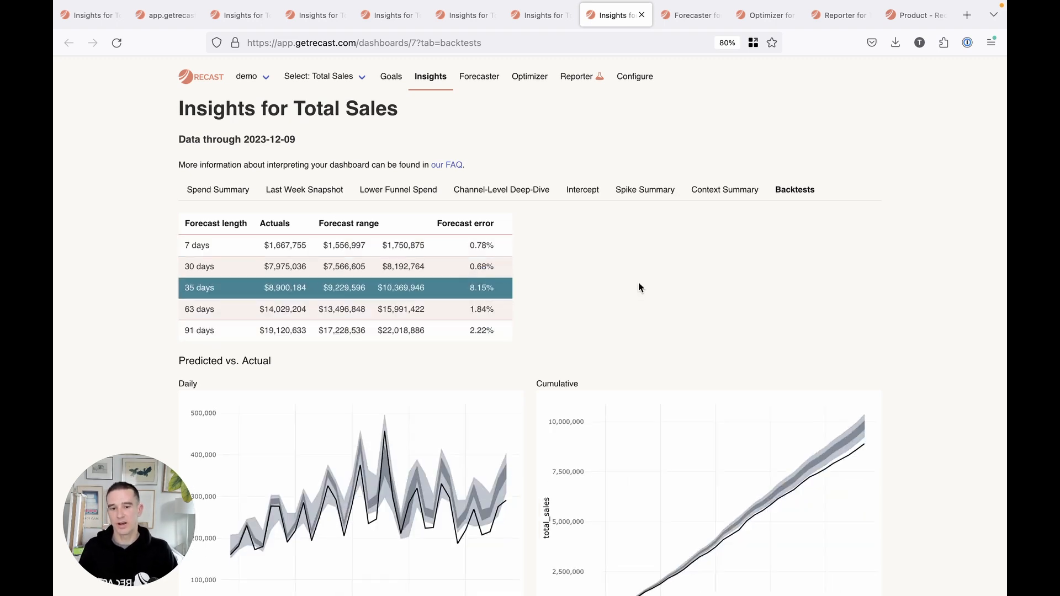
scroll("down", 3)
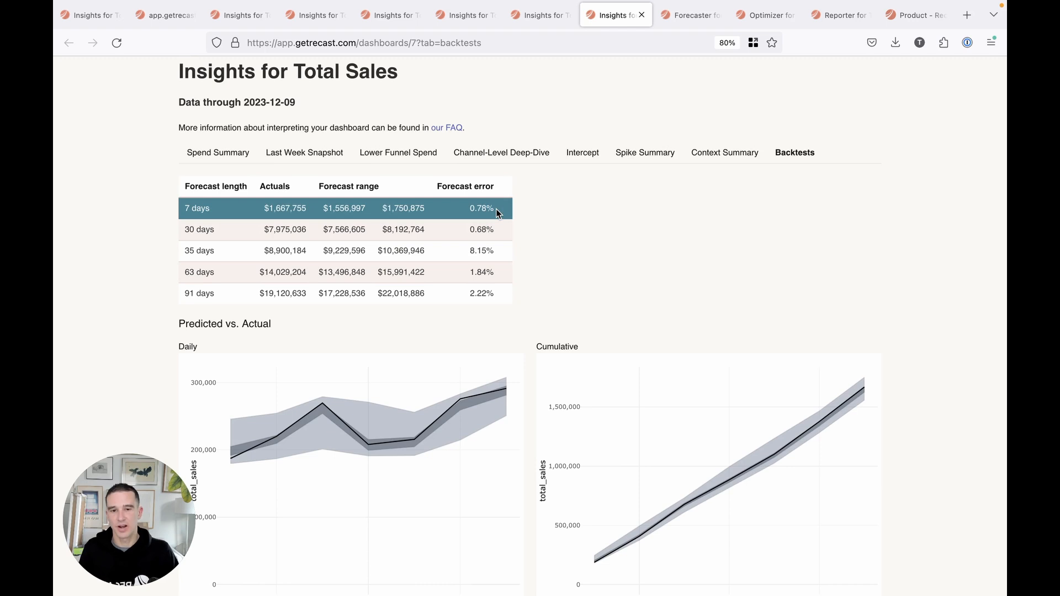
scroll("down", 3)
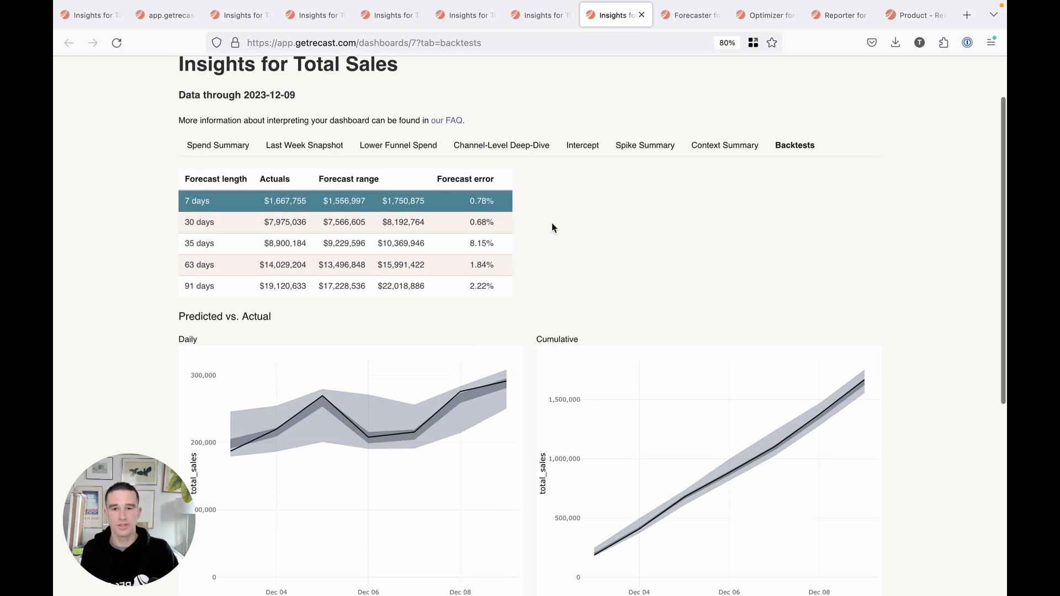
scroll("down", 3)
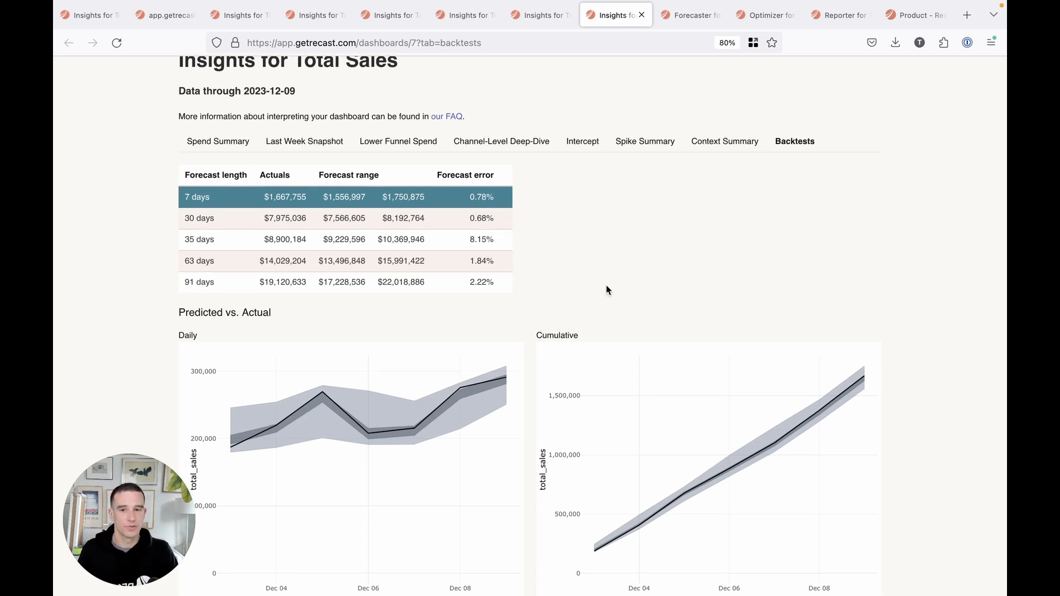
Scroll to the Changes to Predictions waterfall and channel impact table, then go to the Forecaster.
scroll("down", 3)
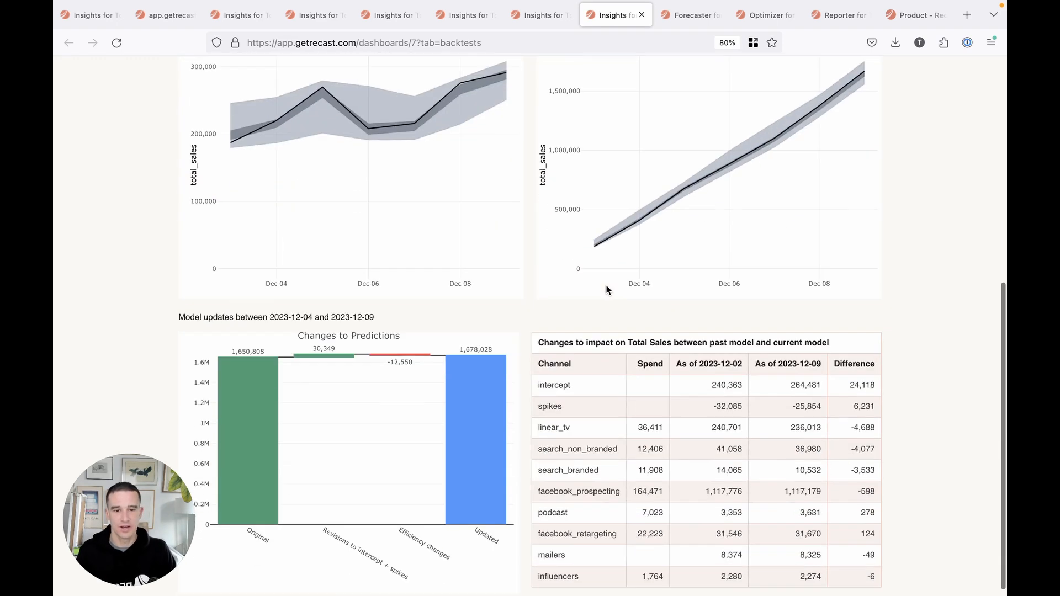
scroll("down", 3)
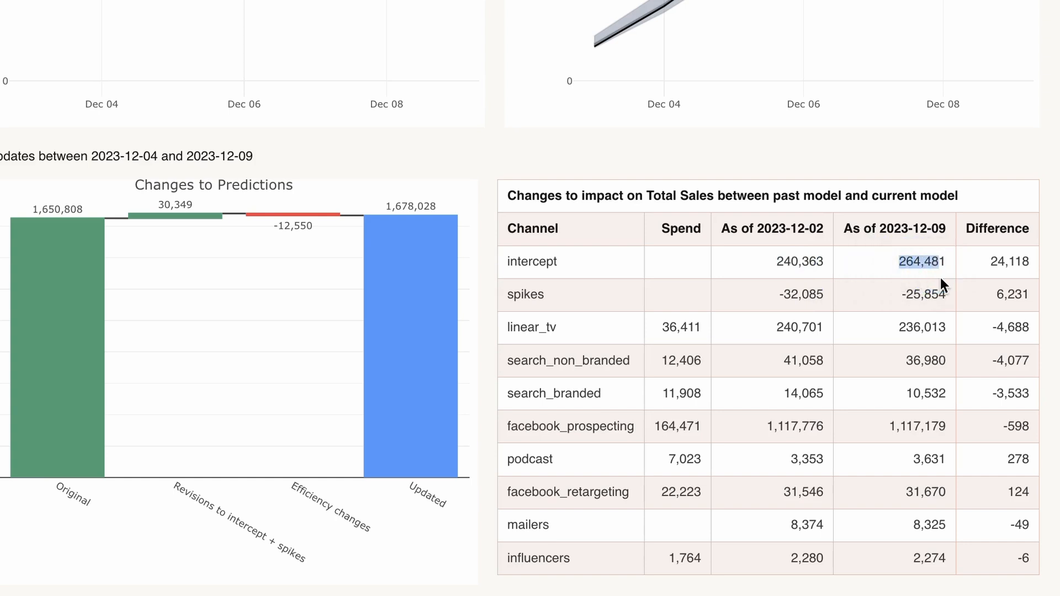
mouse_move(897, 409)
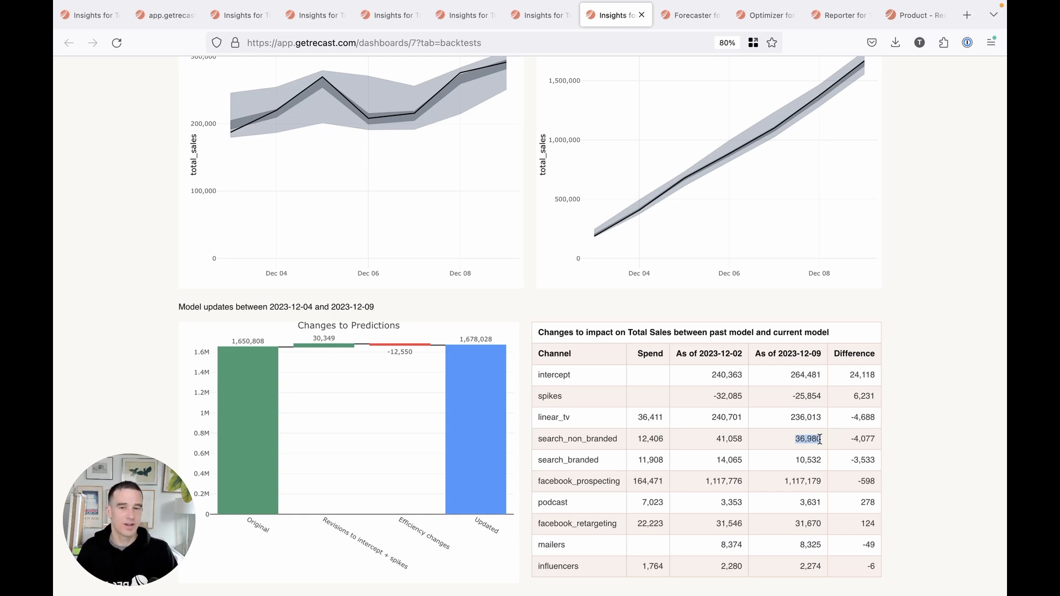
left_click(690, 15)
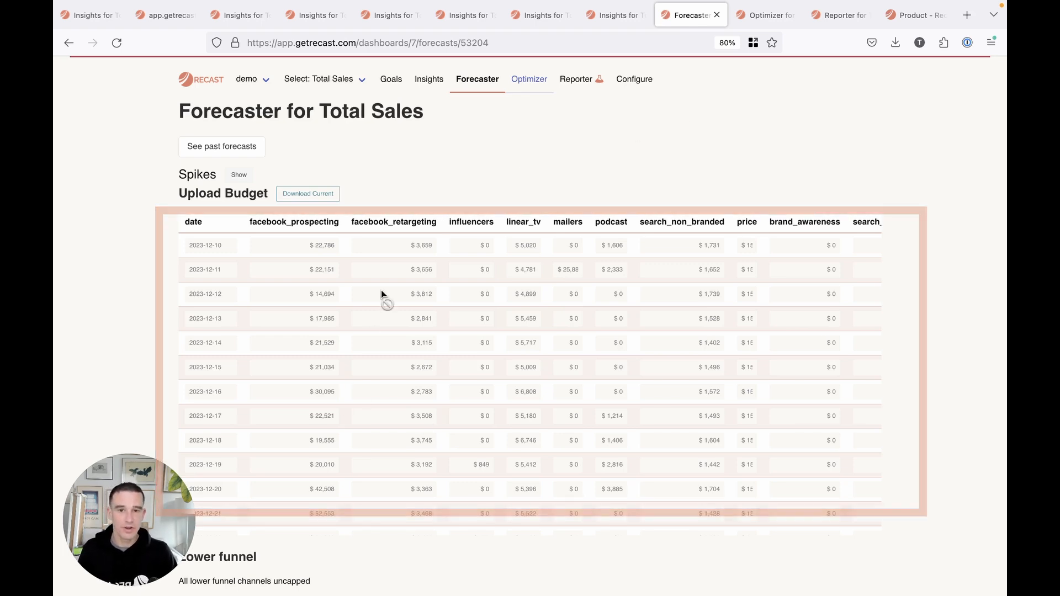
Scroll past the budget and spend charts to the daily and cumulative sales forecasts.
scroll("down", 3)
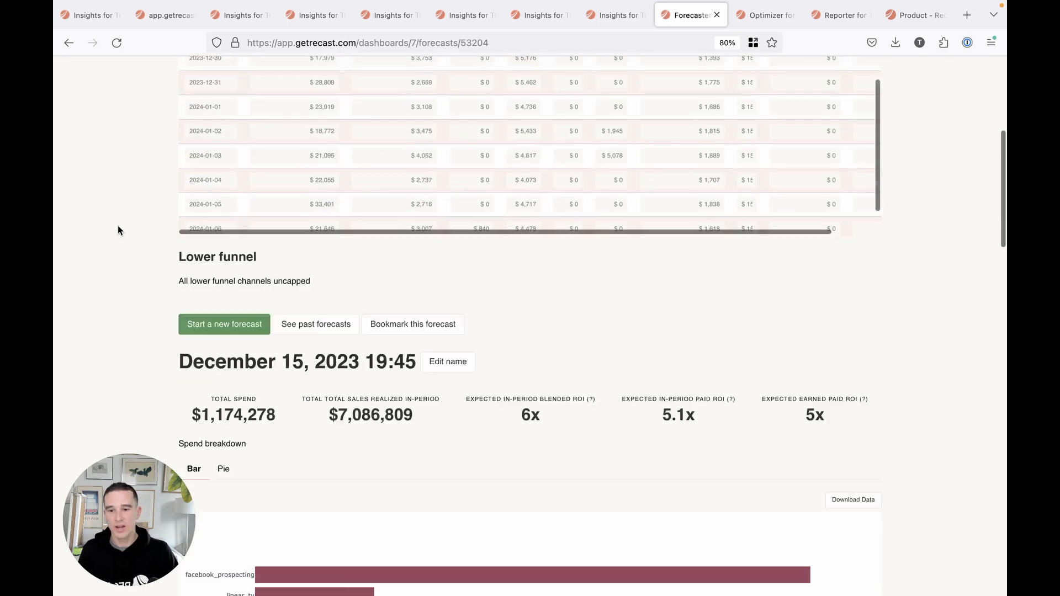
scroll("down", 3)
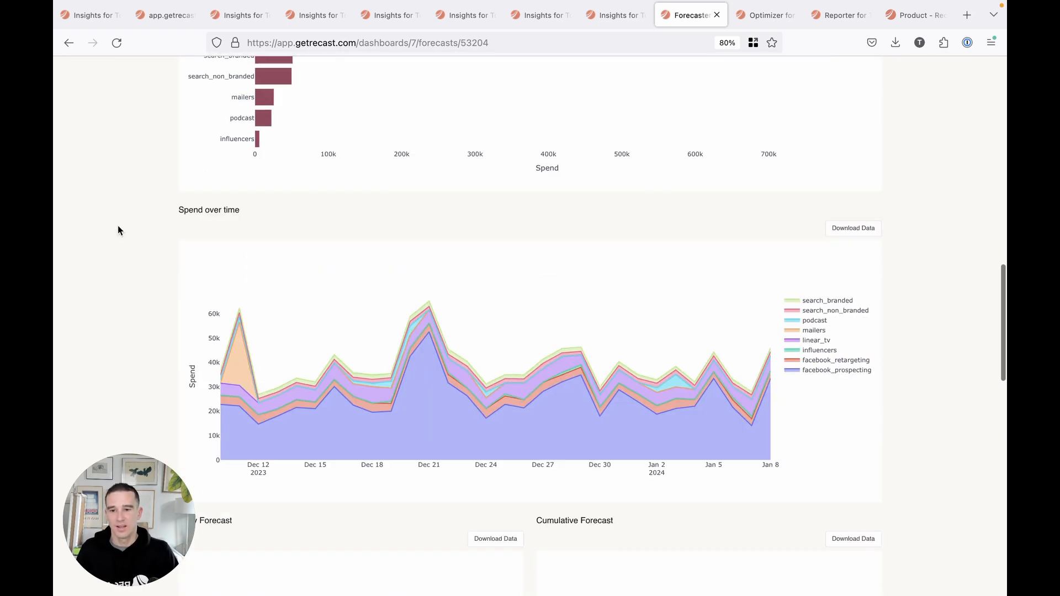
scroll("down", 3)
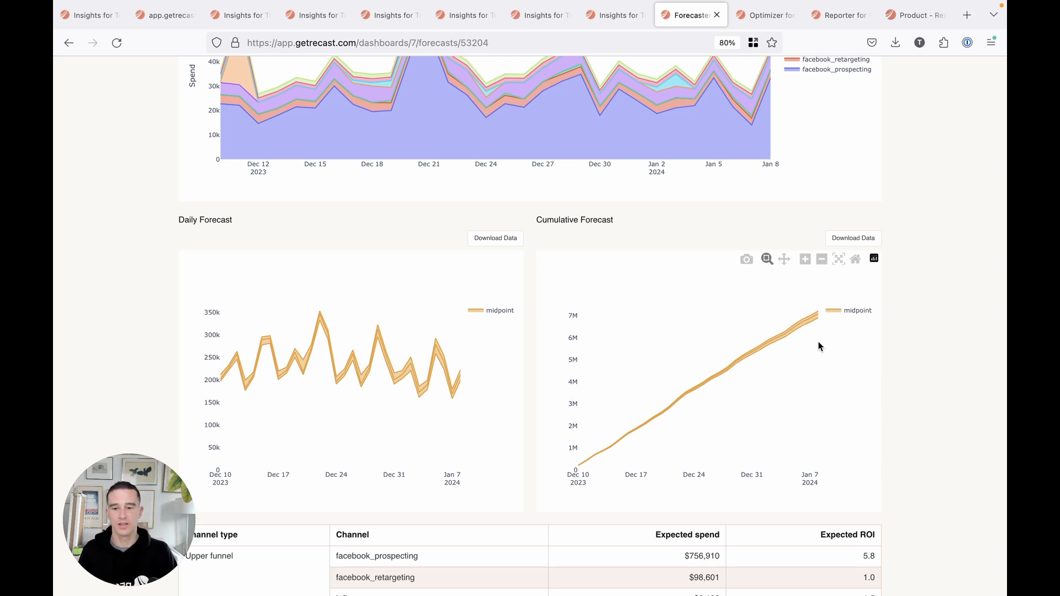
Scroll to the Channel type table and highlight the mailers expected ROI of 9.9.
scroll("down", 3)
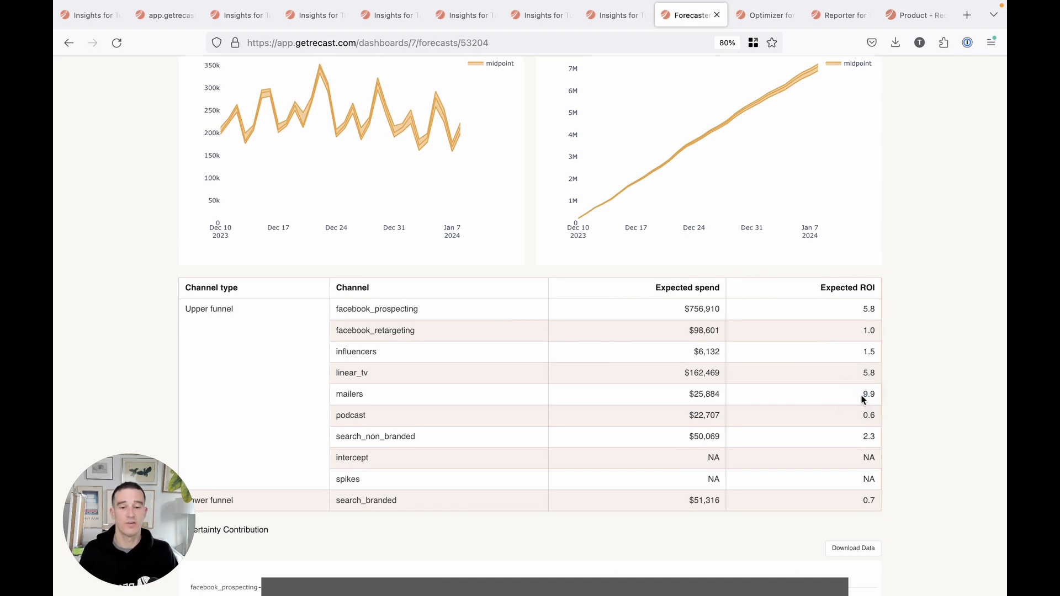
double_click(869, 415)
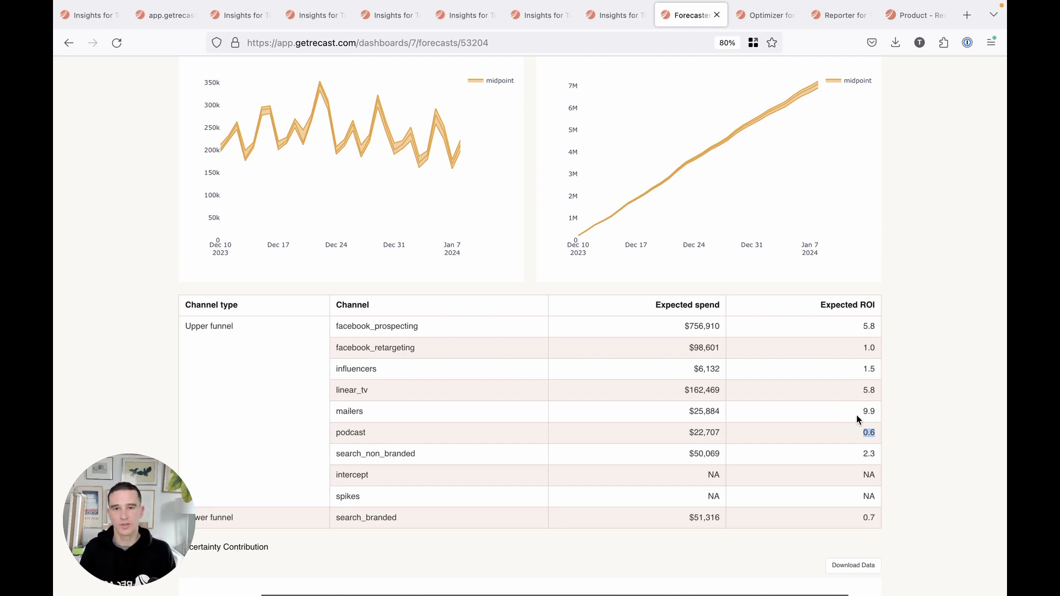
left_click(765, 15)
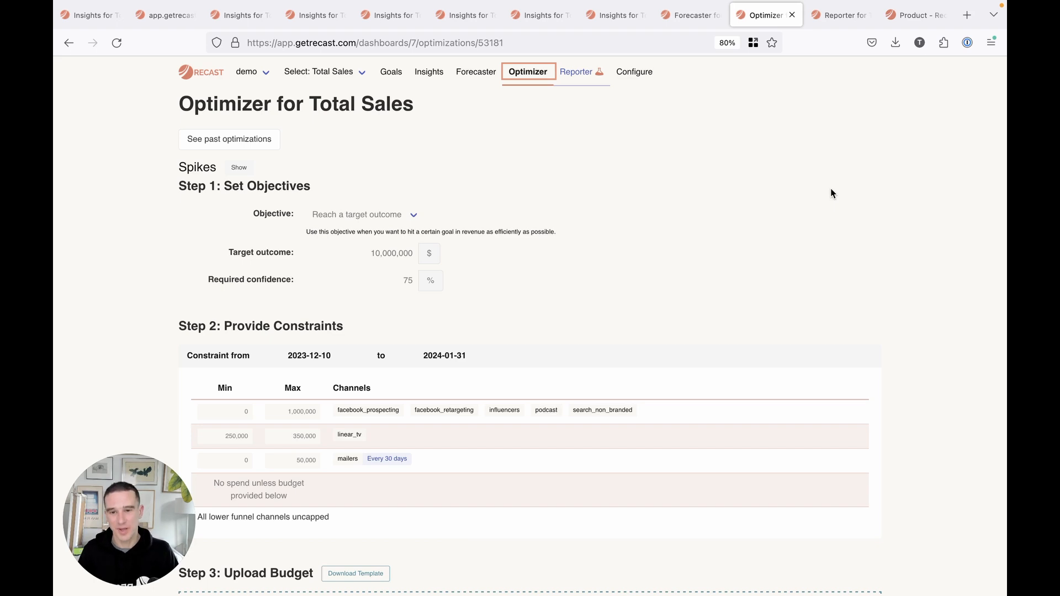
scroll("down", 3)
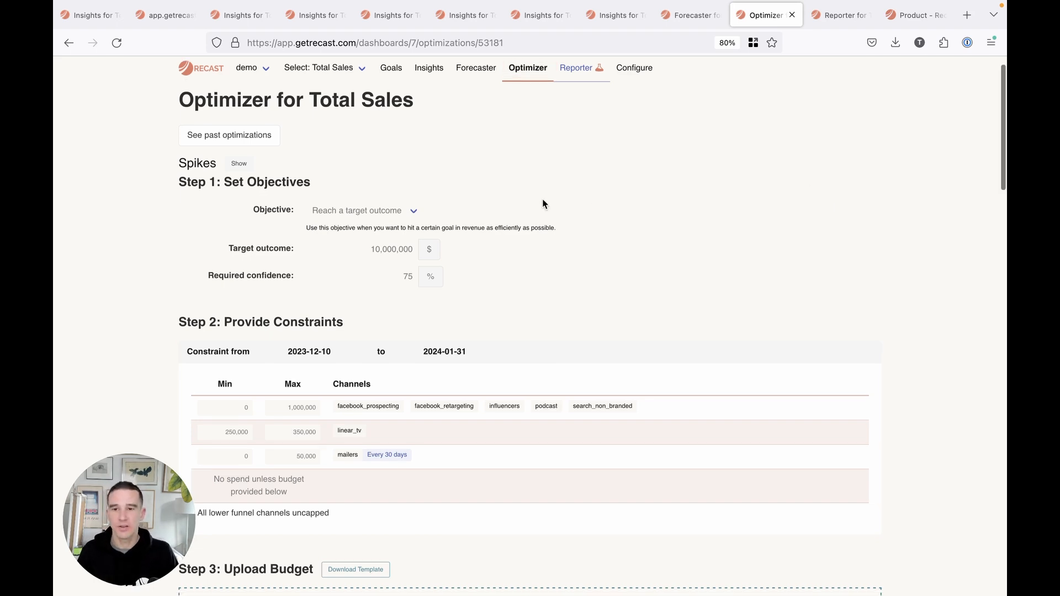
scroll("down", 3)
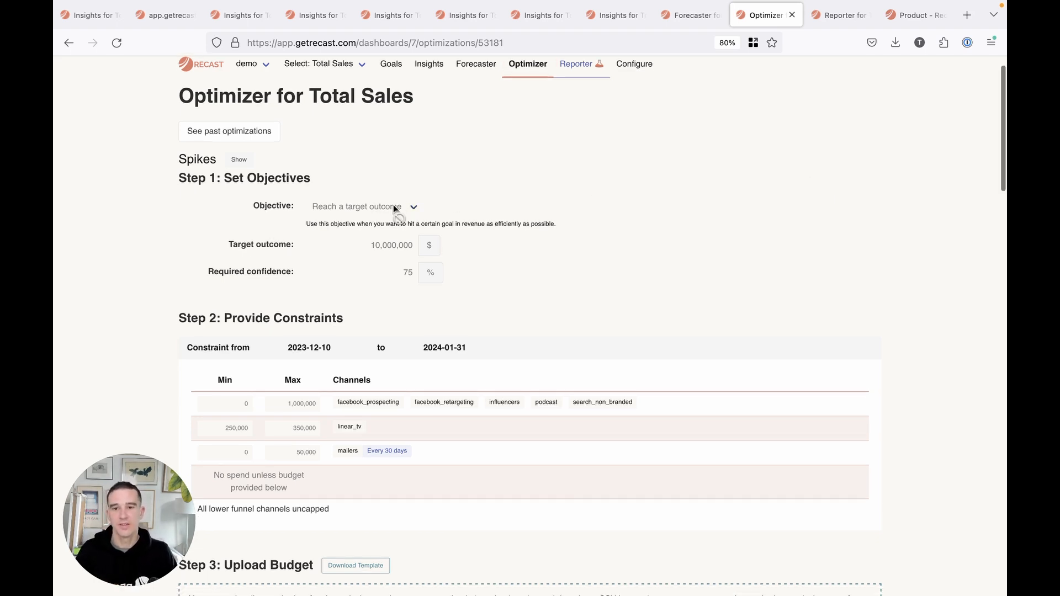
mouse_move(471, 208)
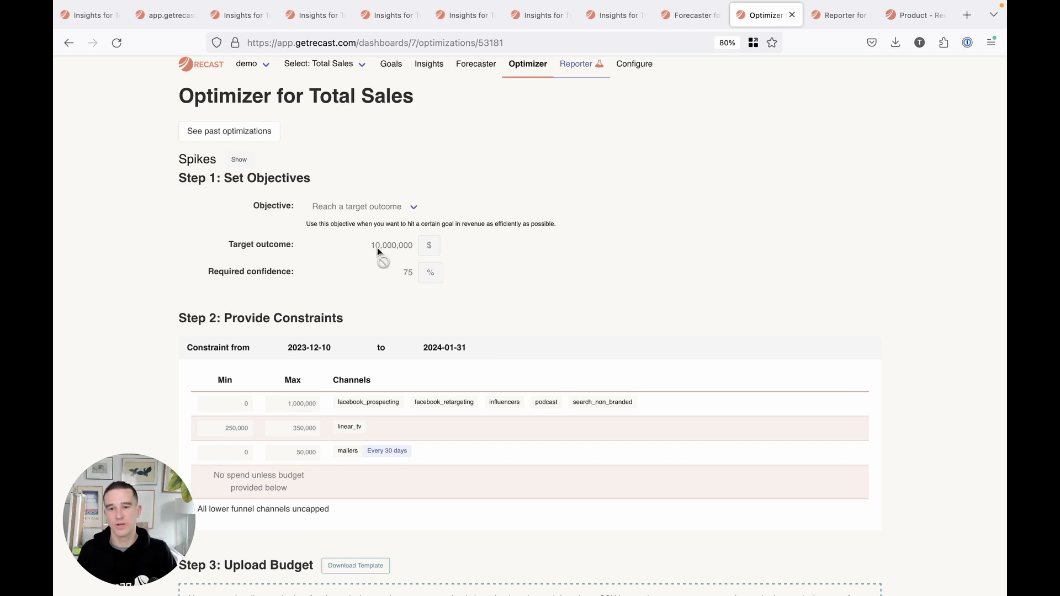
mouse_move(370, 328)
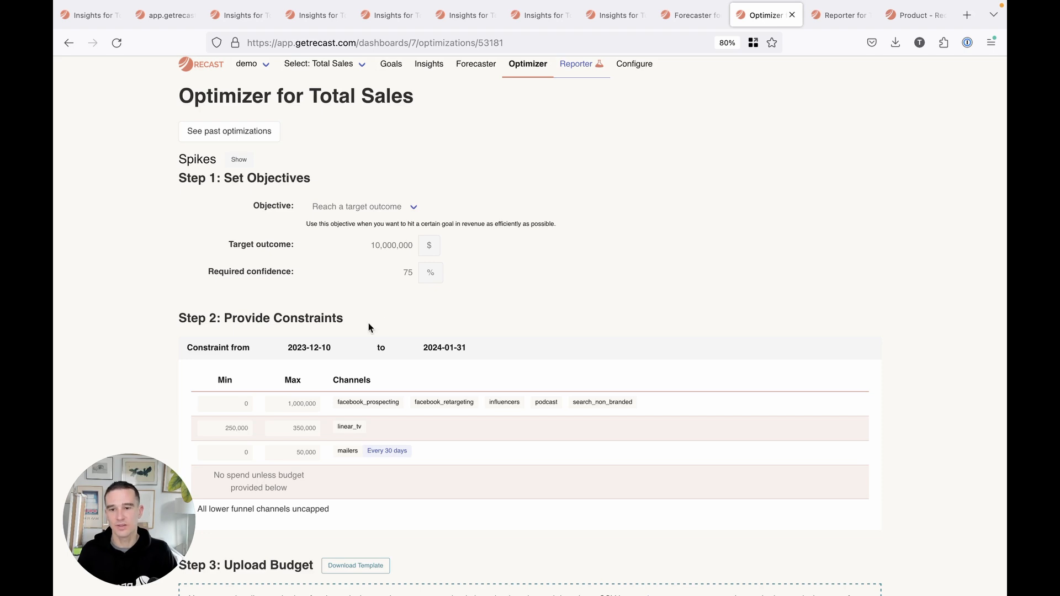
mouse_move(433, 360)
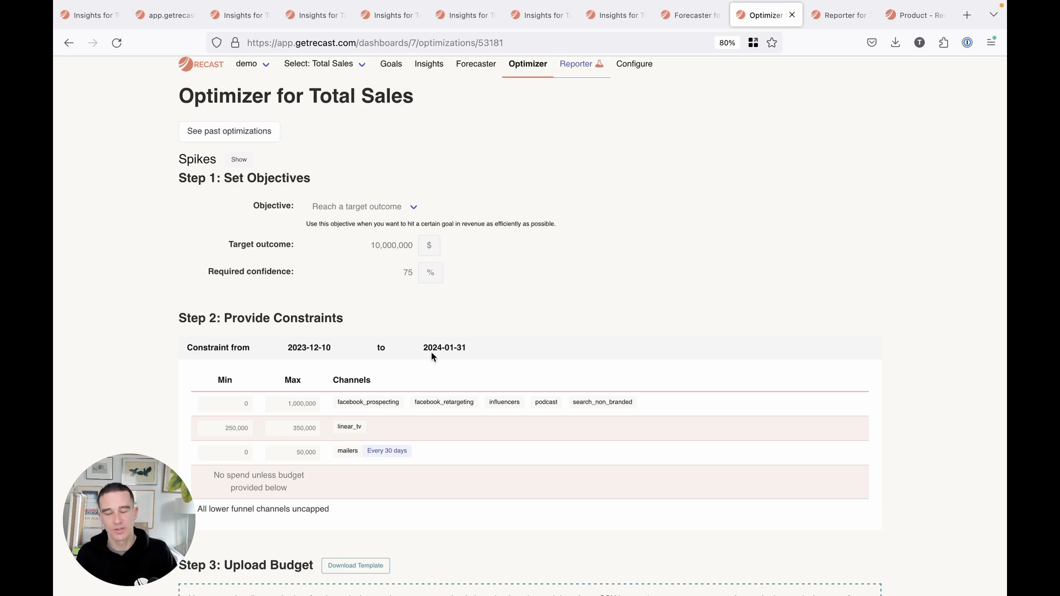
mouse_move(447, 204)
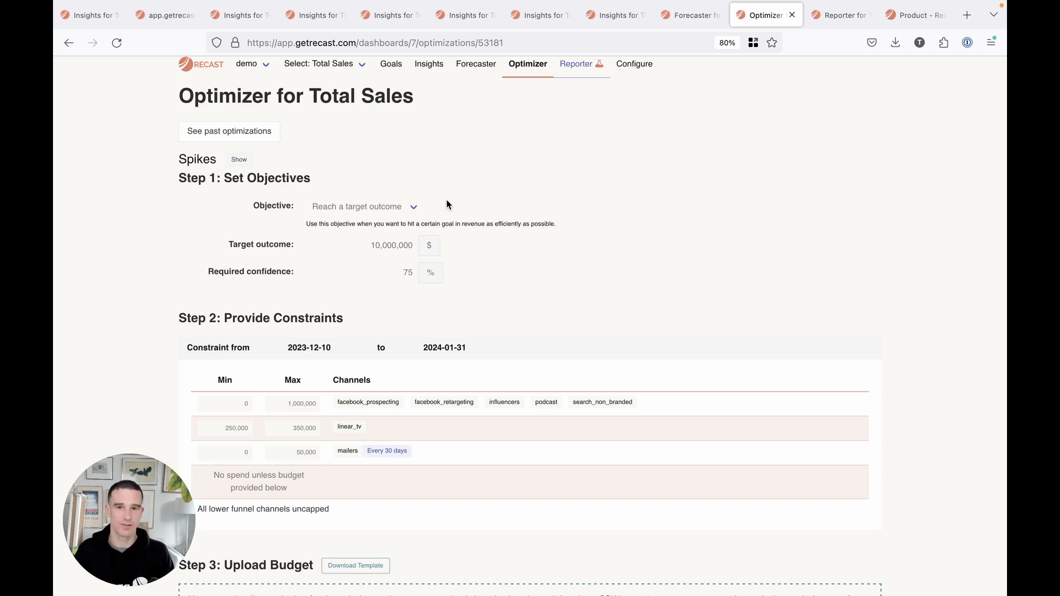
mouse_move(371, 189)
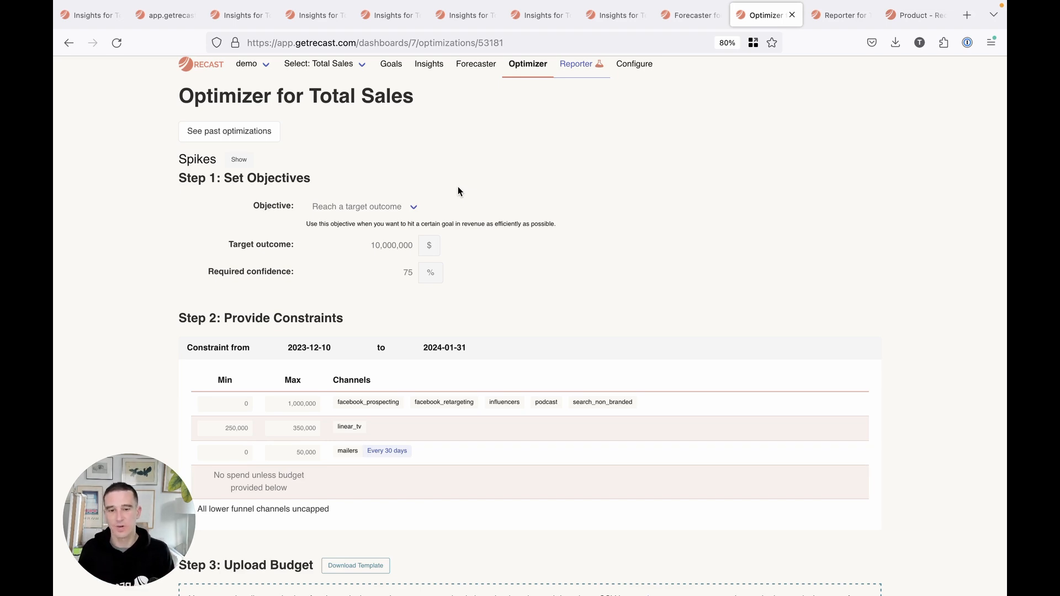
Scroll past the constraints table toward Step 3: Upload Budget.
scroll("down", 3)
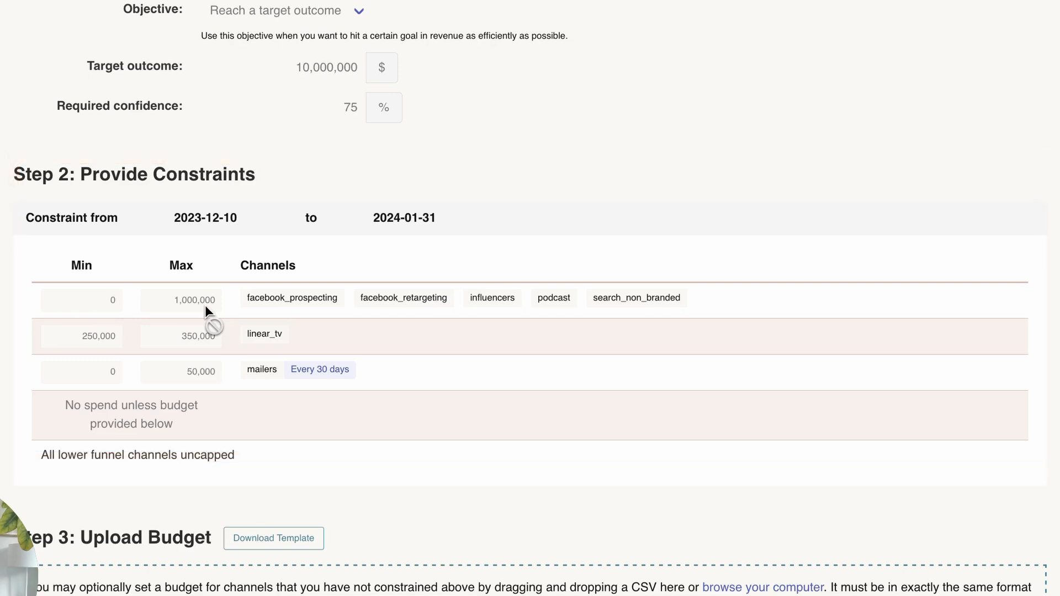
mouse_move(273, 301)
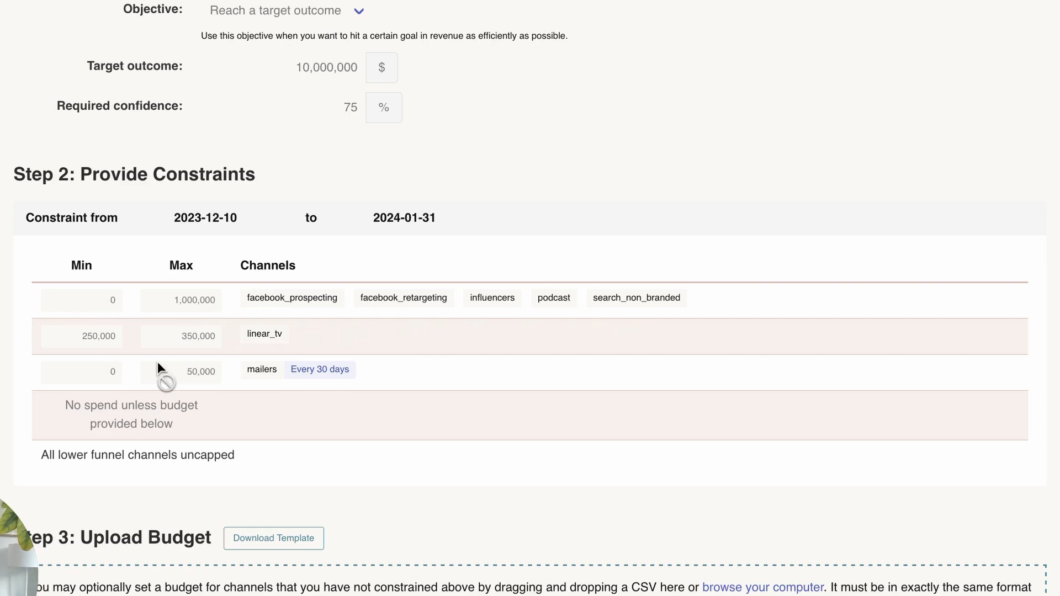
mouse_move(257, 337)
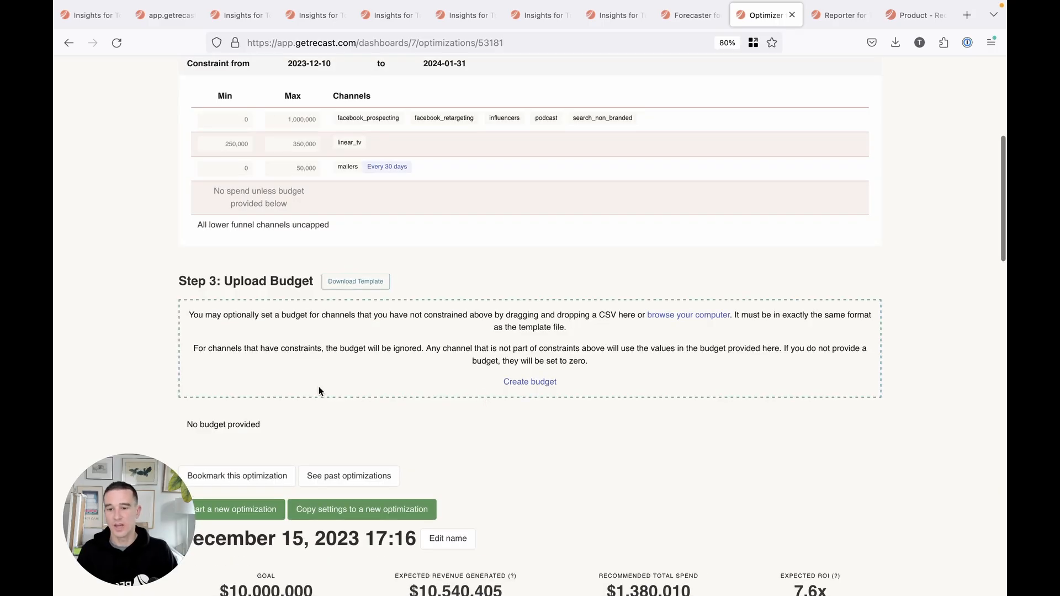
Scroll to the $10M goal, $10.54M revenue, $1.38M spend, 7.6x ROI and spend breakdown.
scroll("down", 3)
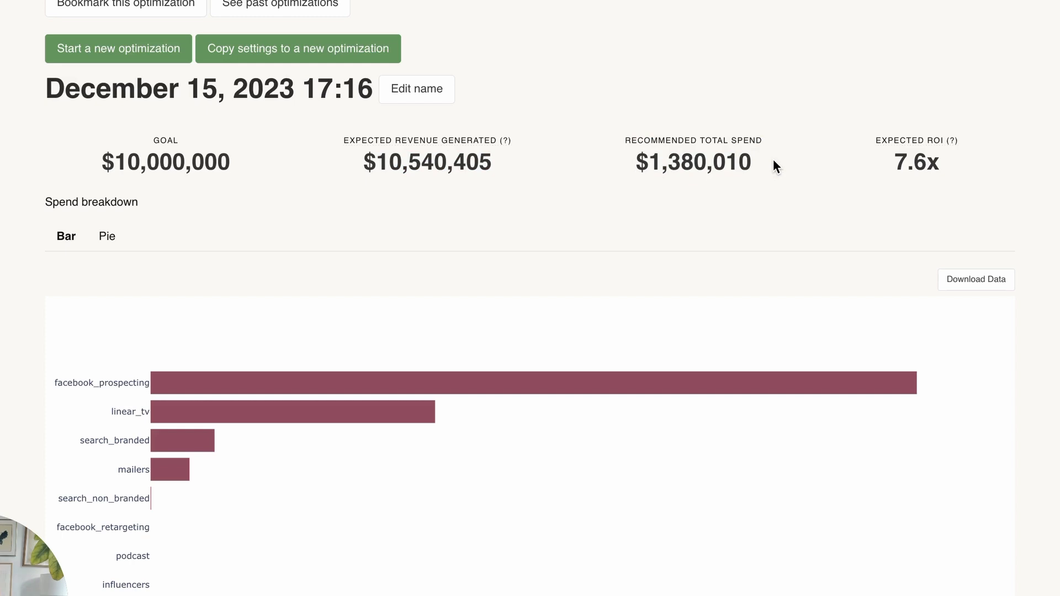
mouse_move(229, 166)
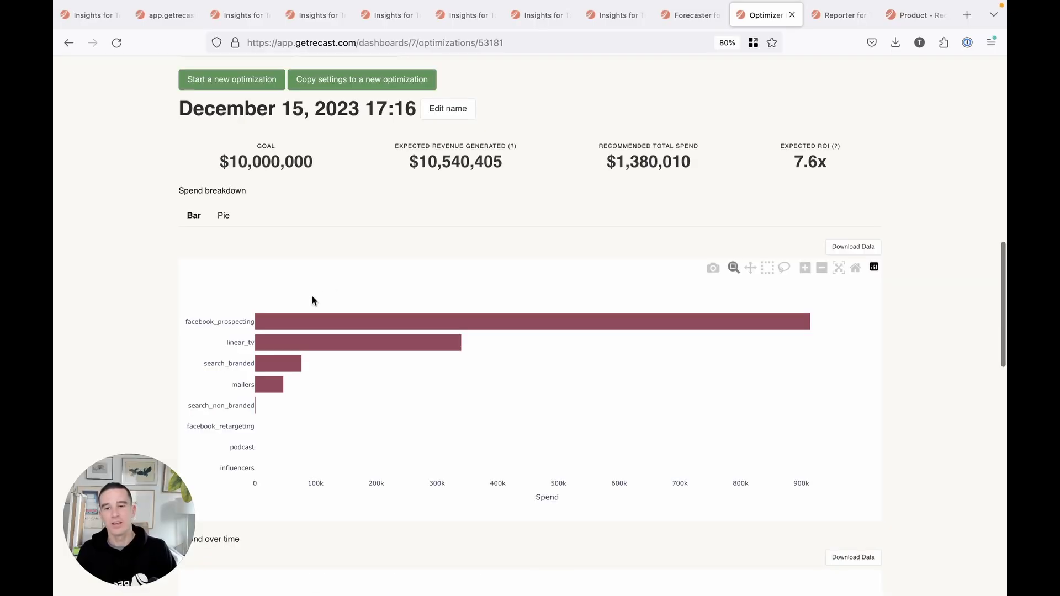
mouse_move(307, 306)
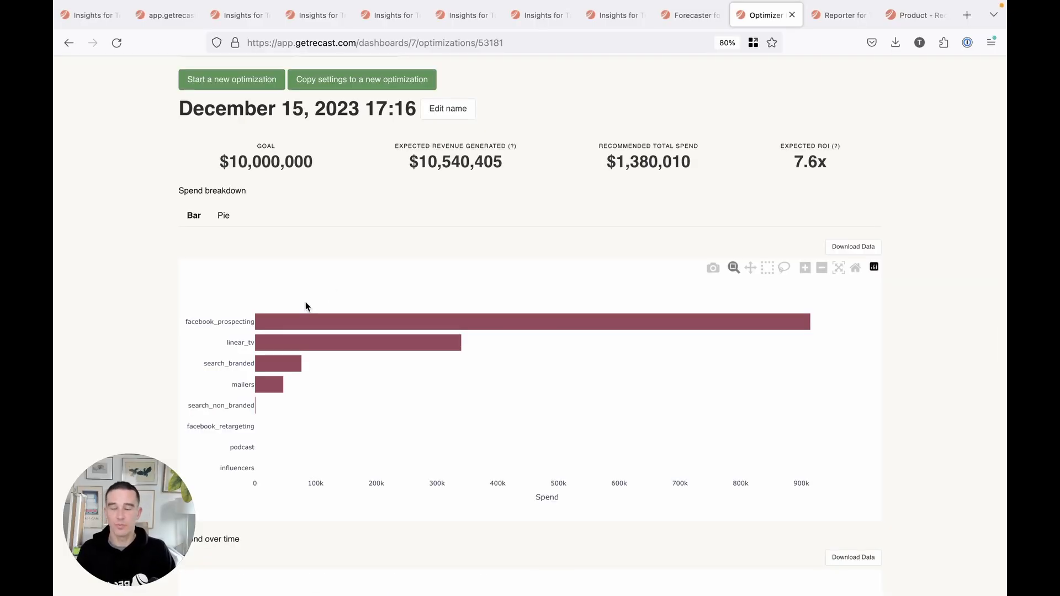
Scroll through spend over time and outcome charts to the per-channel spend and ROI table.
scroll("down", 3)
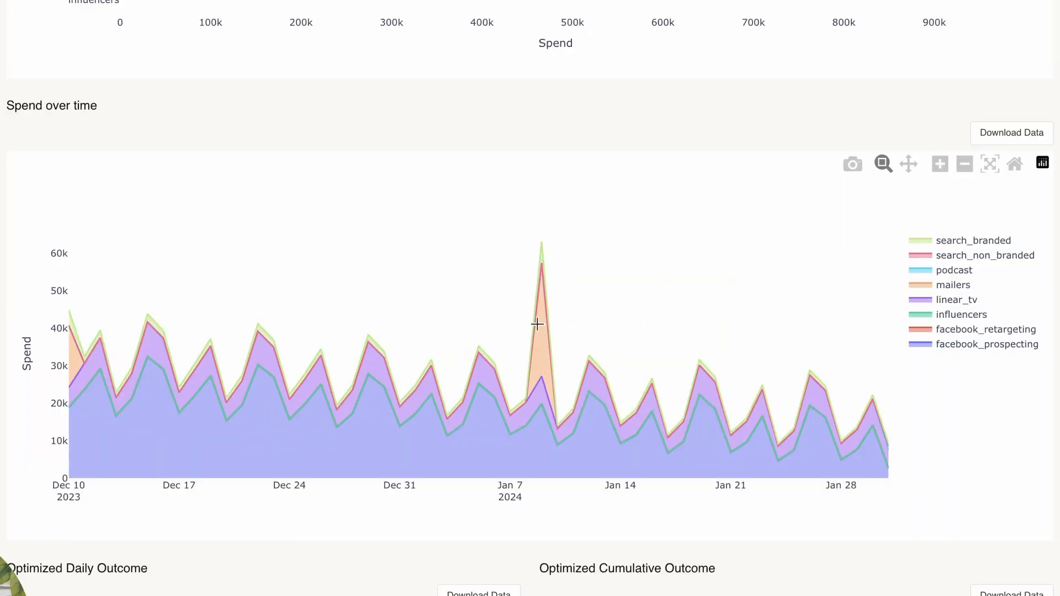
mouse_move(522, 201)
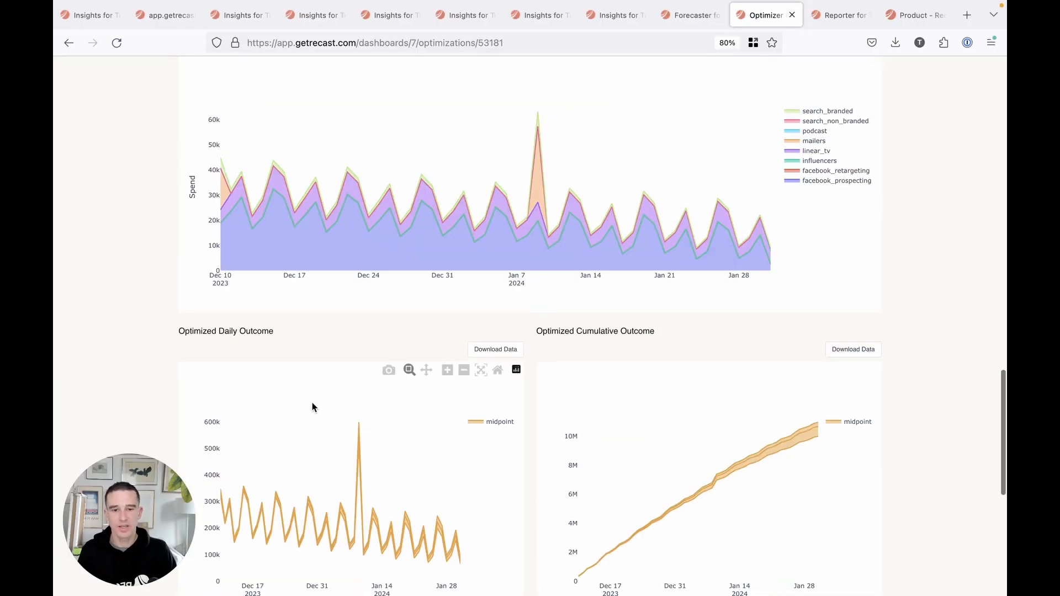
scroll("down", 3)
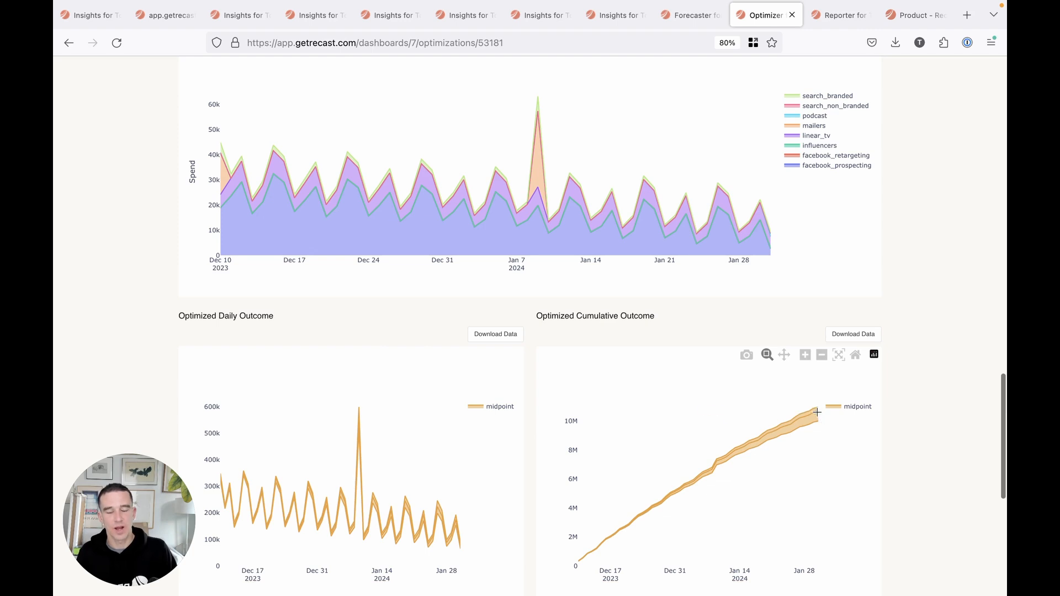
mouse_move(832, 409)
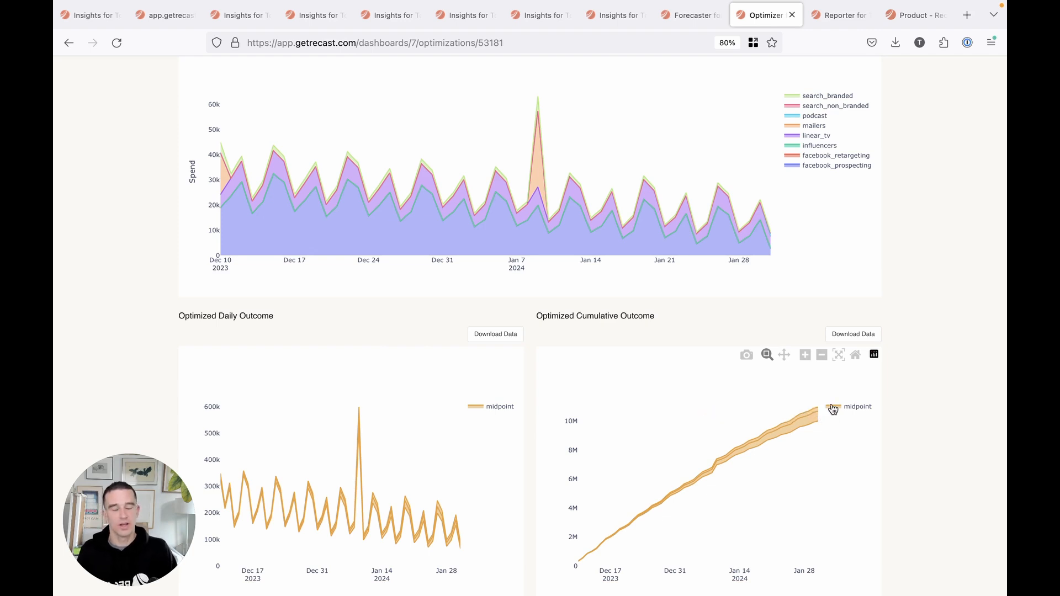
scroll("down", 3)
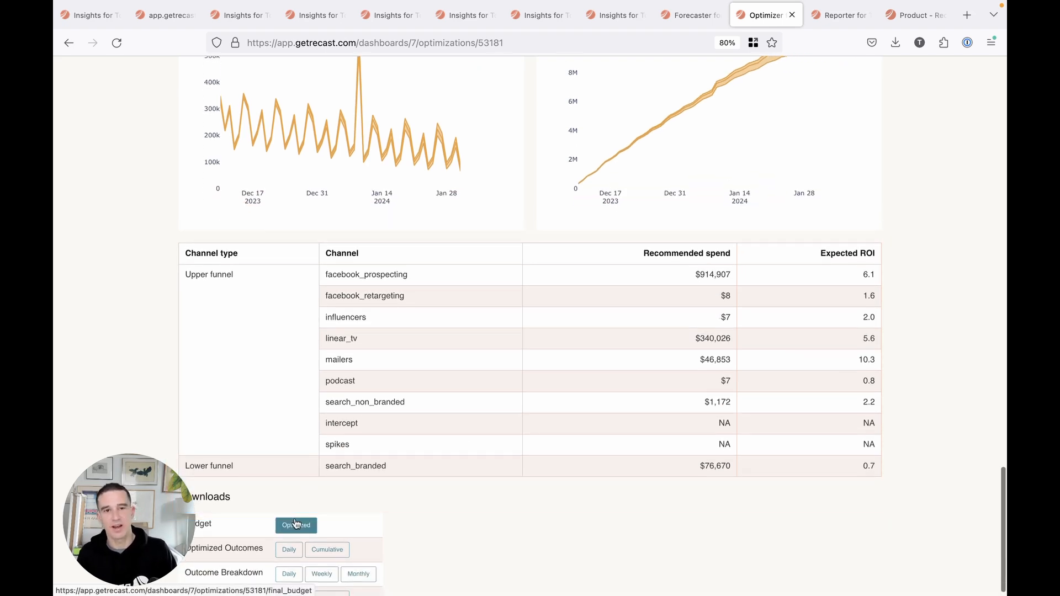
In the Reporter for Total Sales, set the report start date to 2023-09-01.
left_click(838, 15)
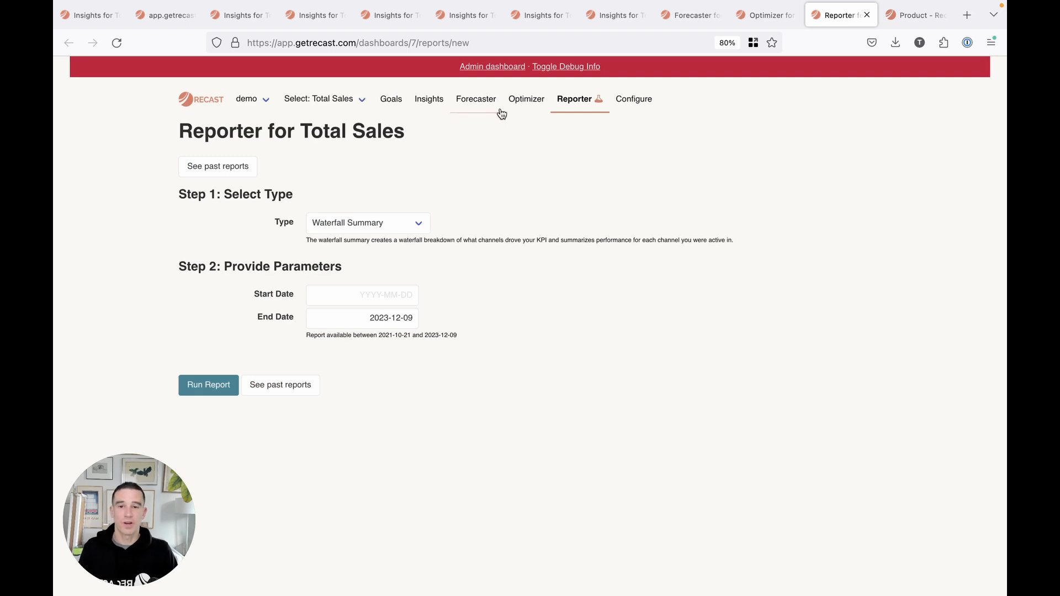
mouse_move(436, 111)
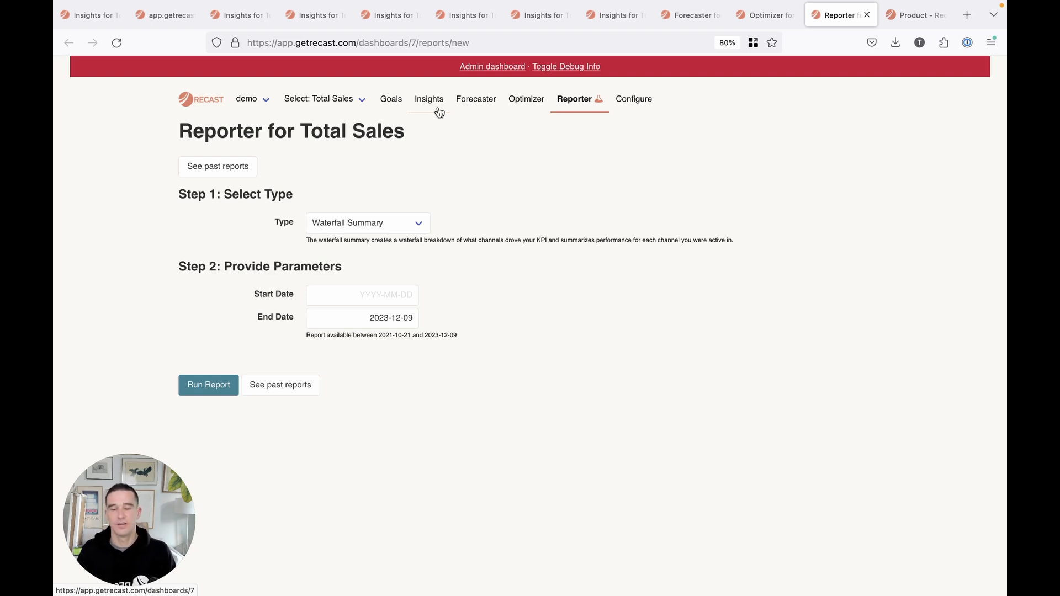
mouse_move(400, 220)
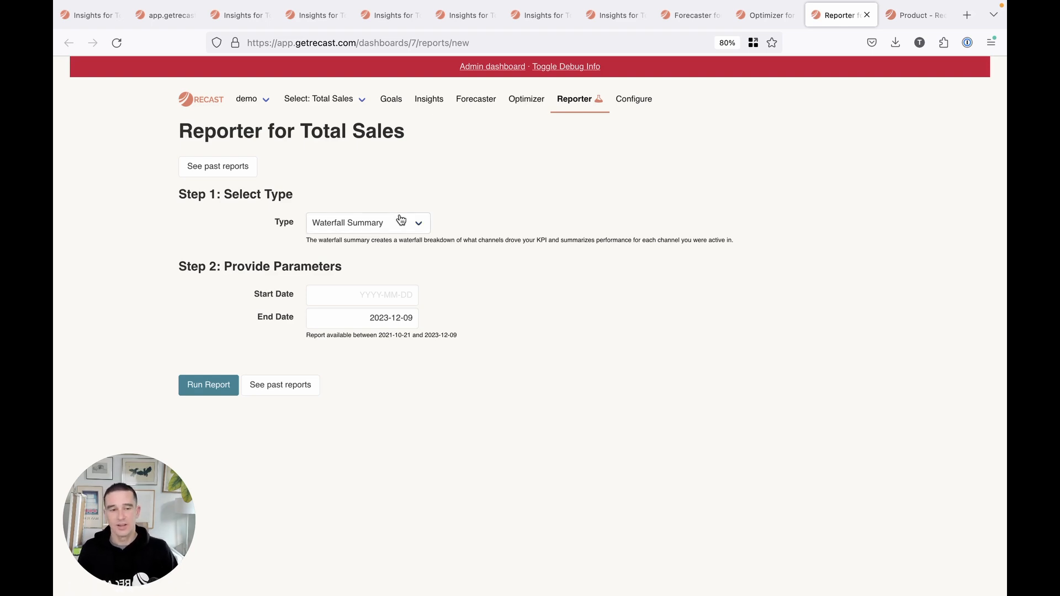
mouse_move(463, 308)
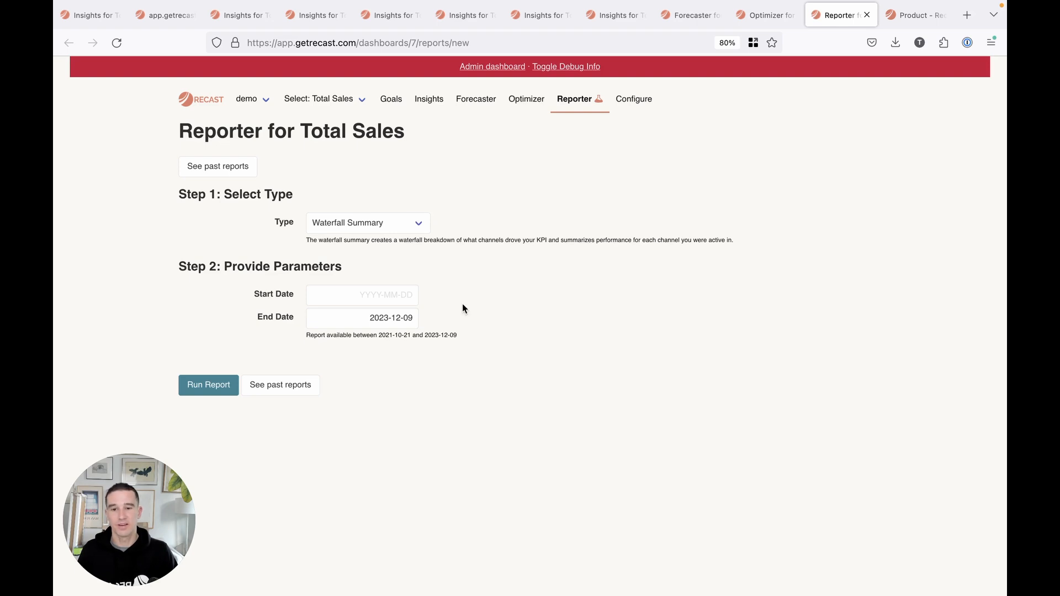
left_click(365, 294)
type("2023-09-01")
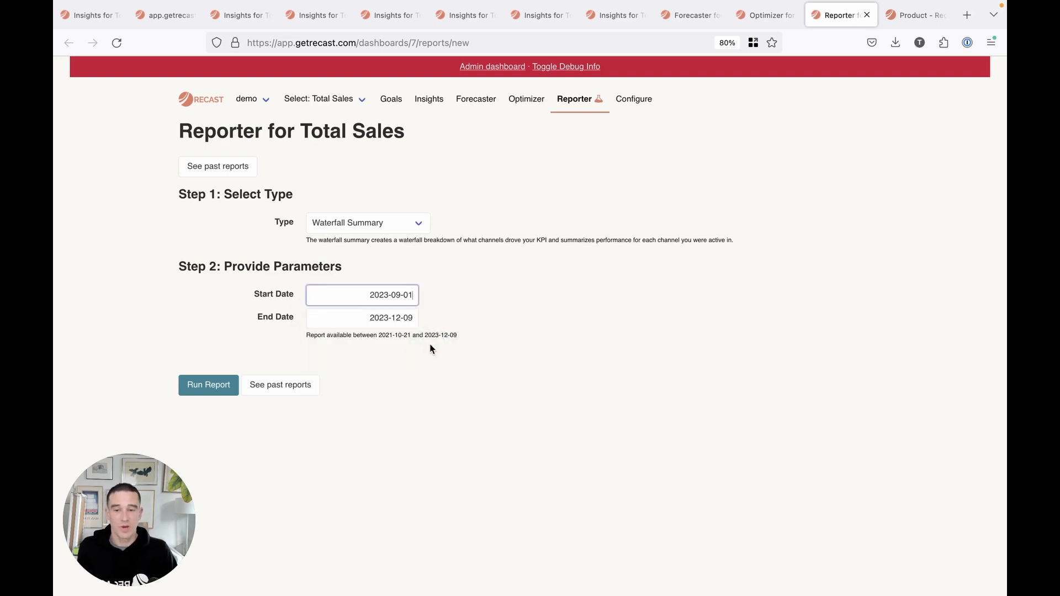
mouse_move(575, 145)
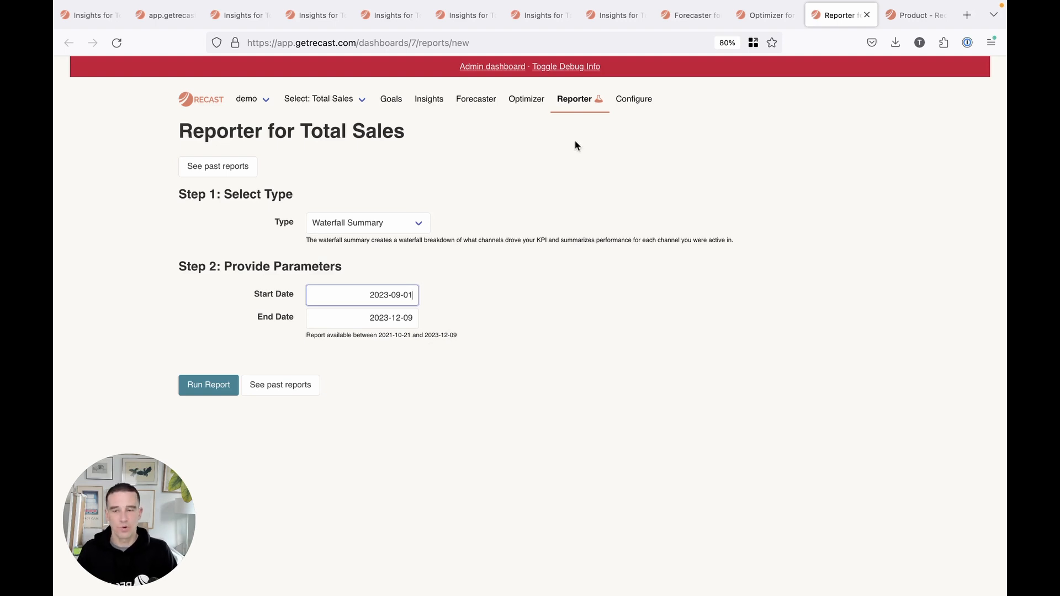
left_click(367, 222)
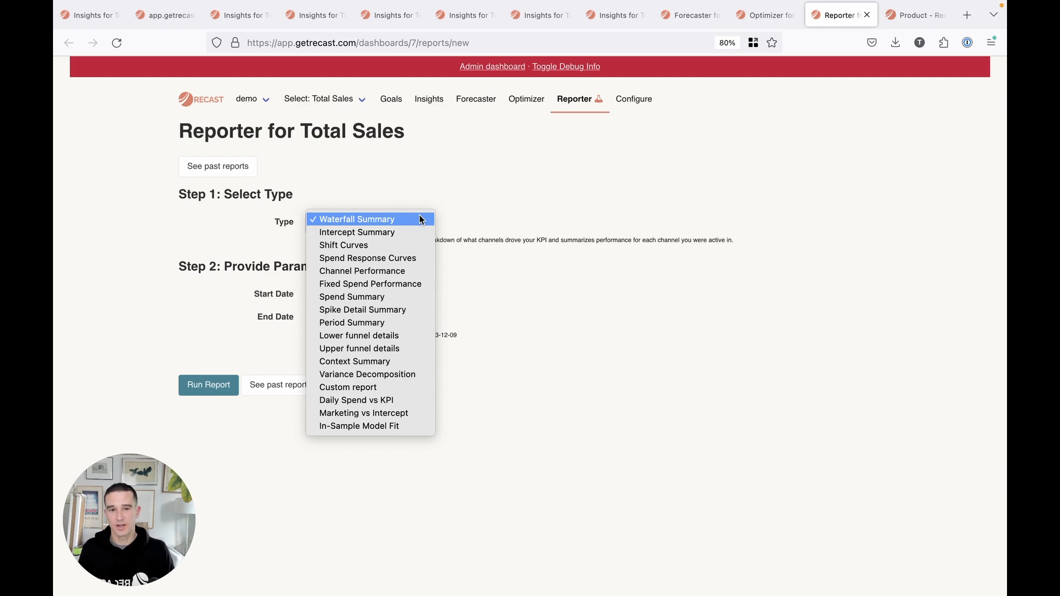
left_click(916, 15)
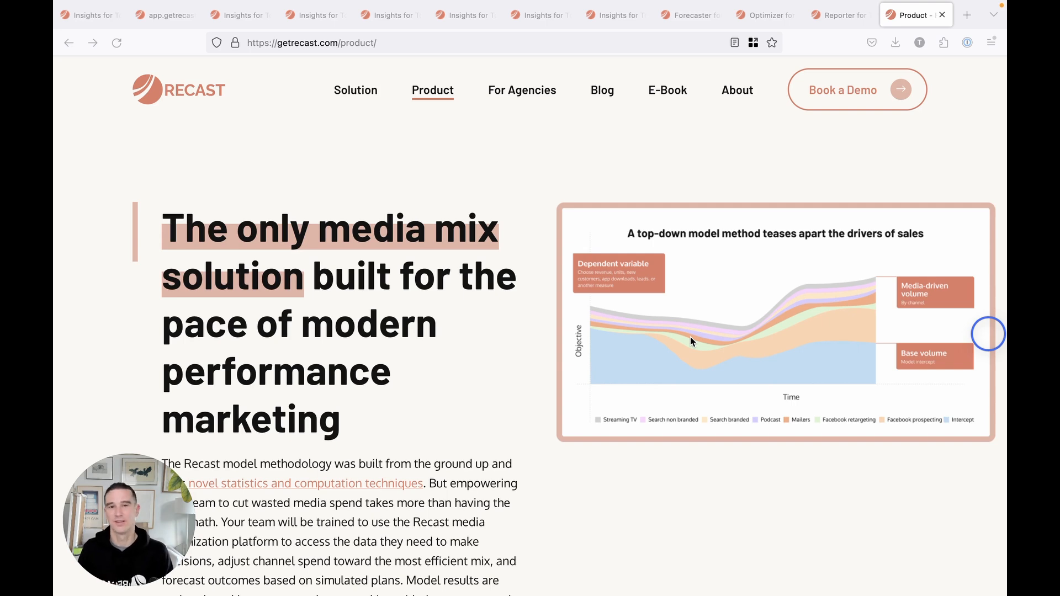
mouse_move(647, 386)
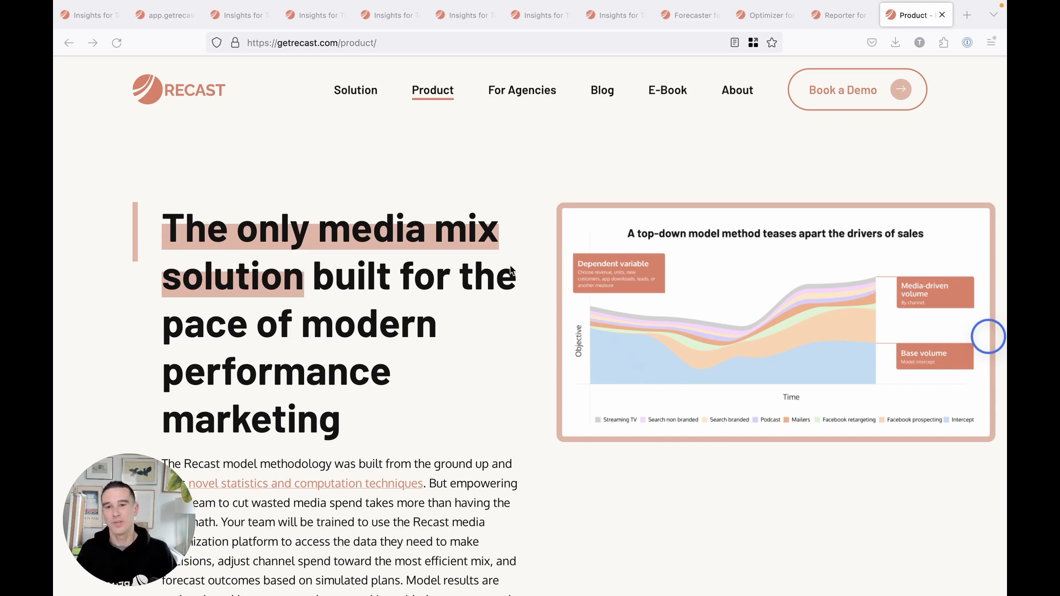
mouse_move(863, 87)
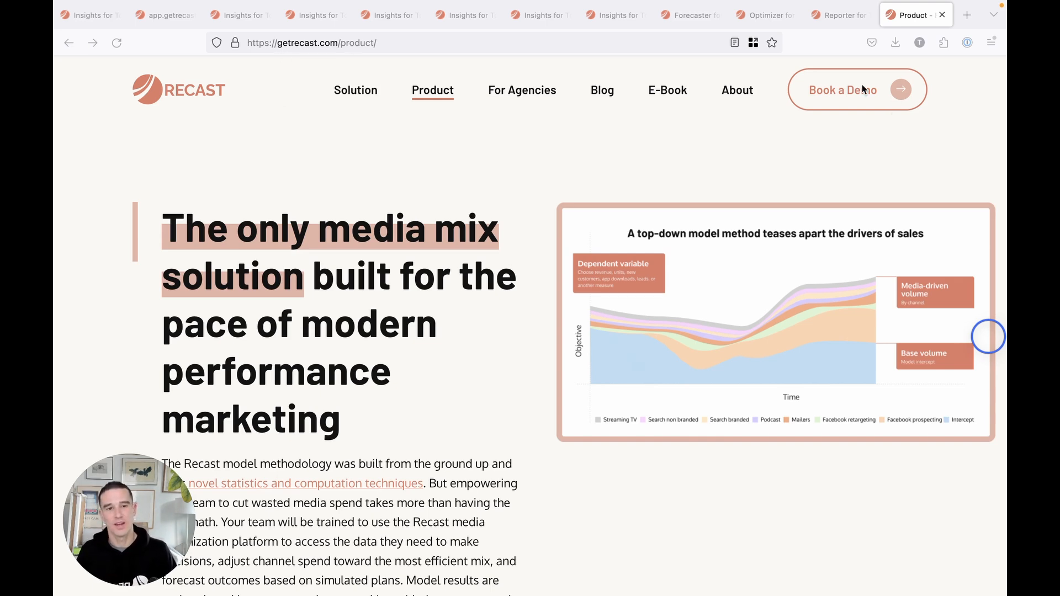